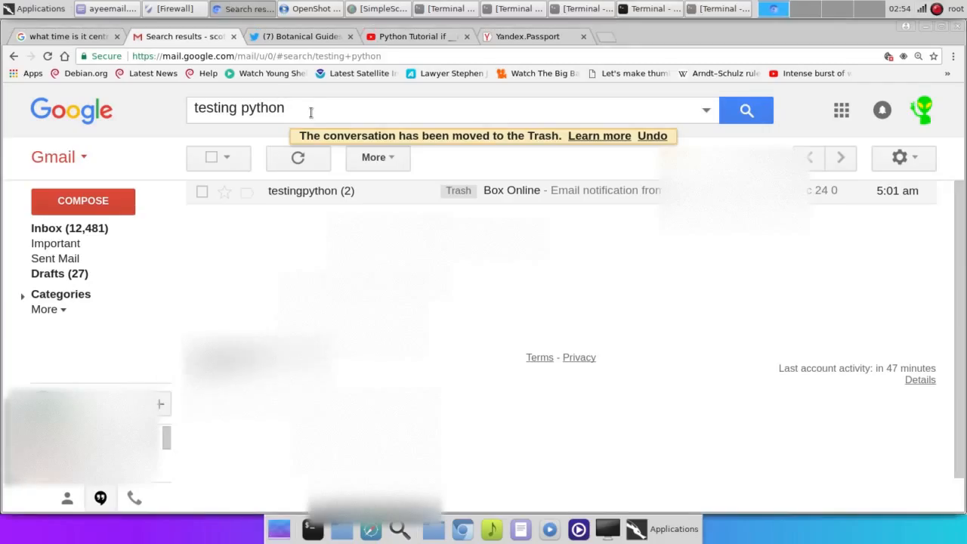
# Step: Search Gmail for 'testing python' and open the Box Online notification conversation
pyautogui.click(446, 109)
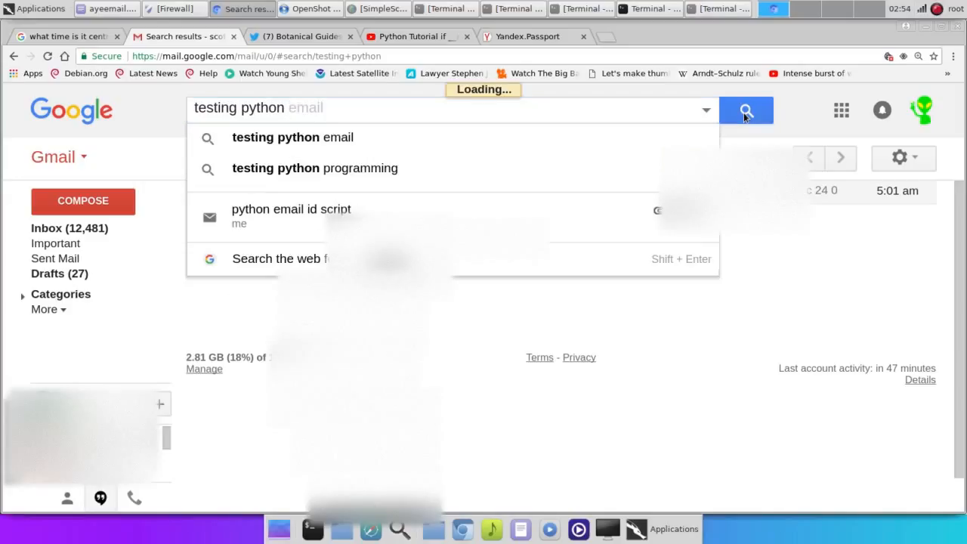
pyautogui.click(745, 109)
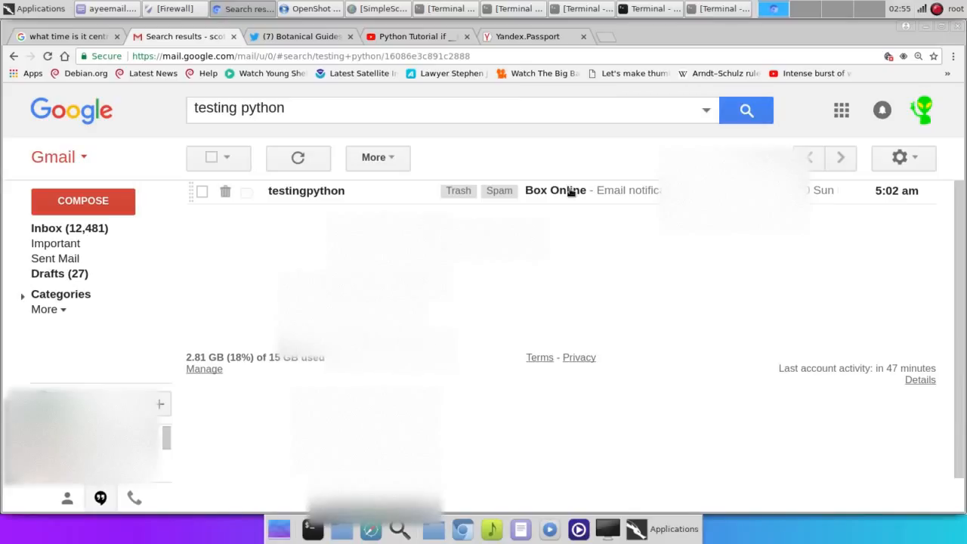
pyautogui.click(556, 190)
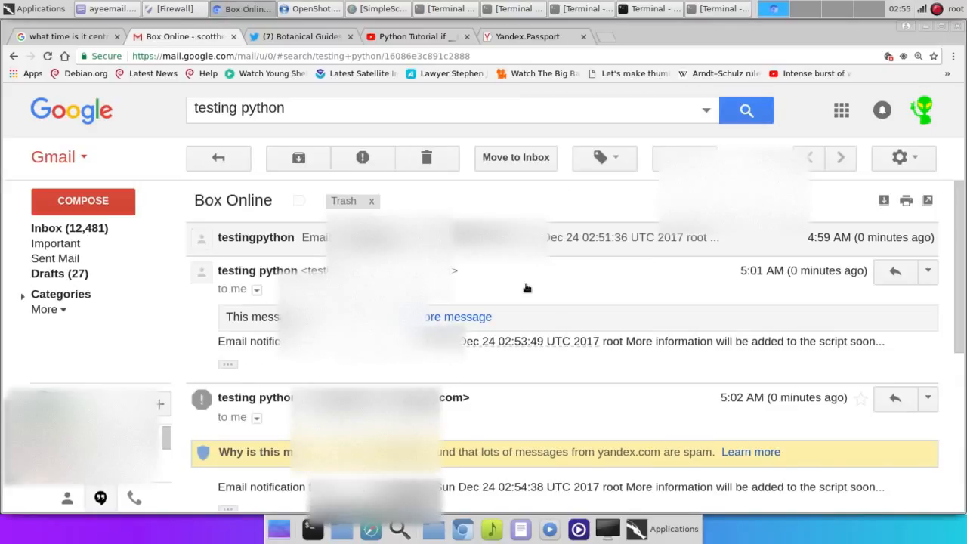
# Step: Bring the conversation's newest 5:02 AM notification message into view
pyautogui.scroll(-3)
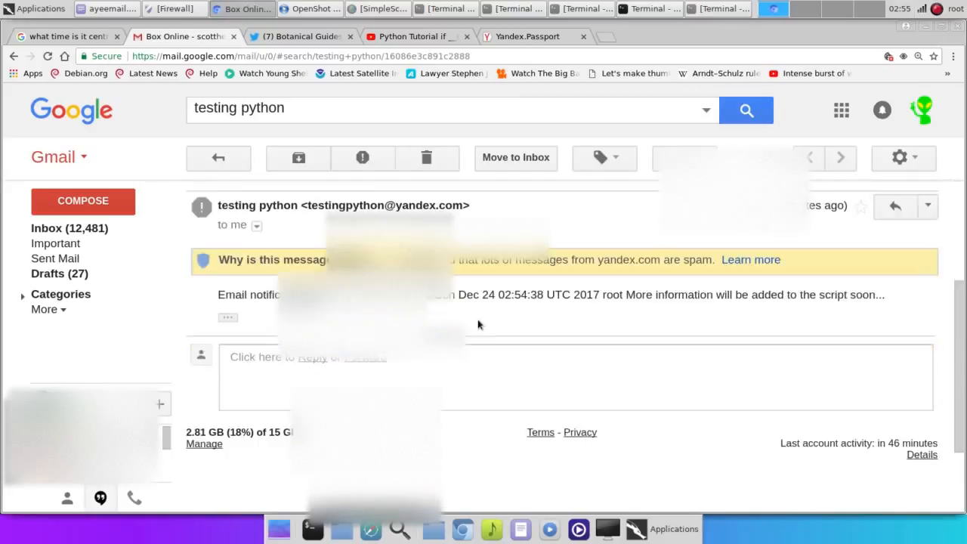
pyautogui.scroll(3)
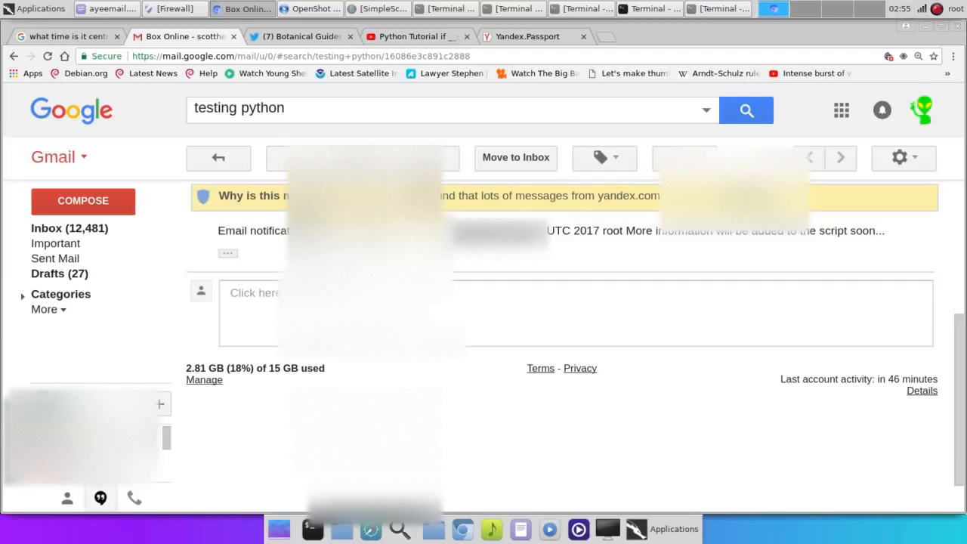
pyautogui.moveTo(688, 264)
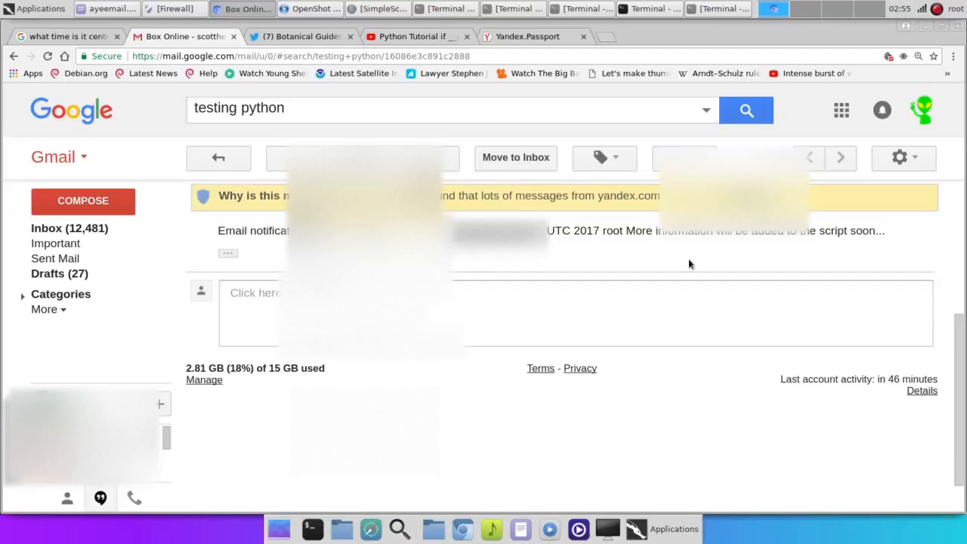
pyautogui.doubleClick(611, 229)
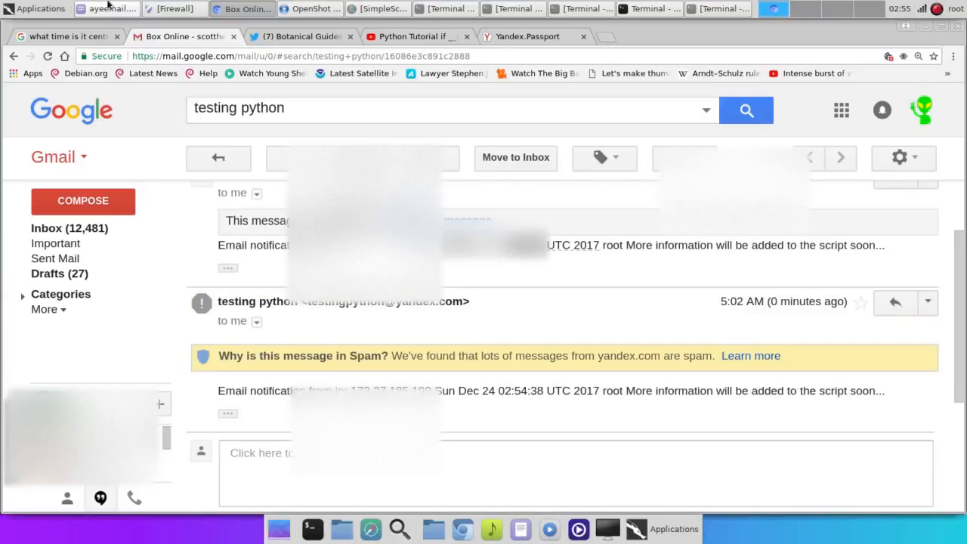
# Step: Review ayeemail.py down to the yandex SMTP login and sendmail lines
pyautogui.click(107, 10)
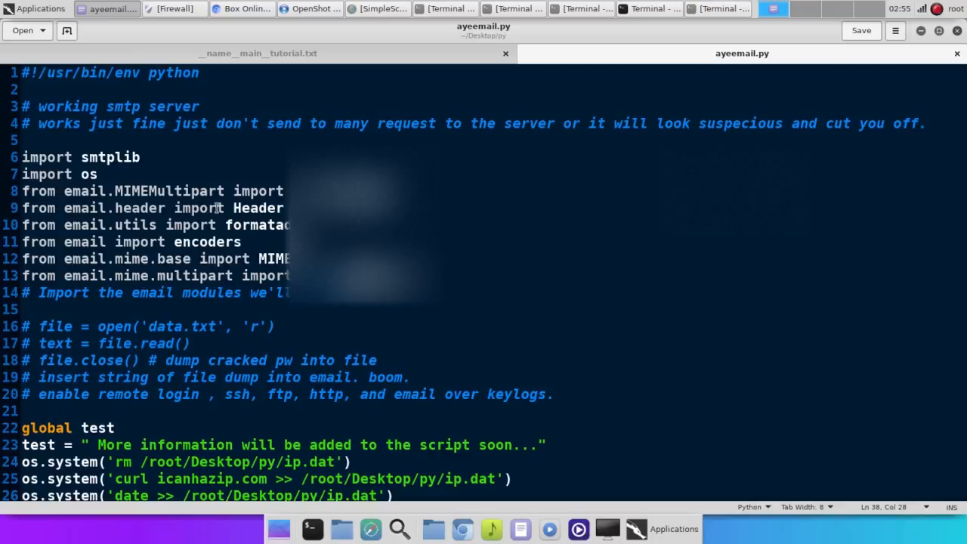
pyautogui.moveTo(199, 242)
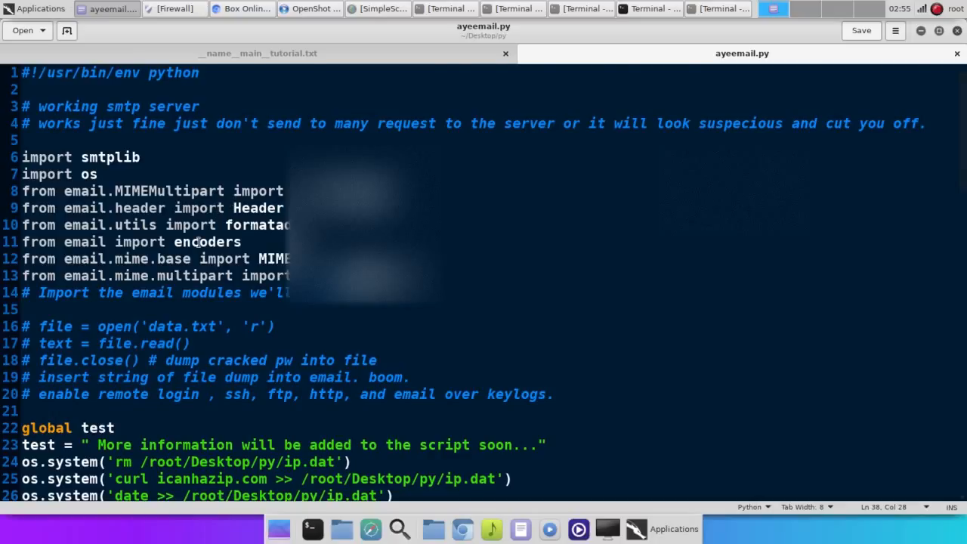
pyautogui.scroll(-3)
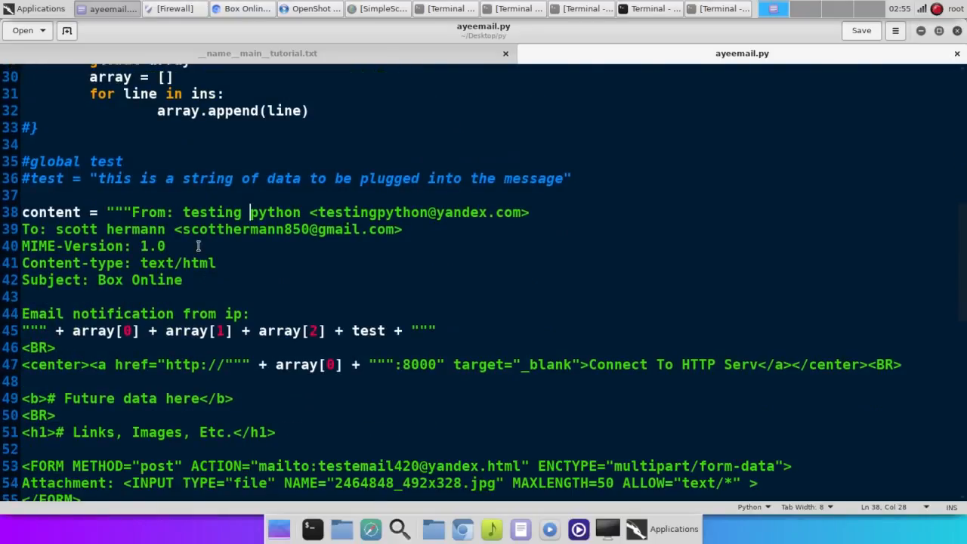
pyautogui.scroll(-3)
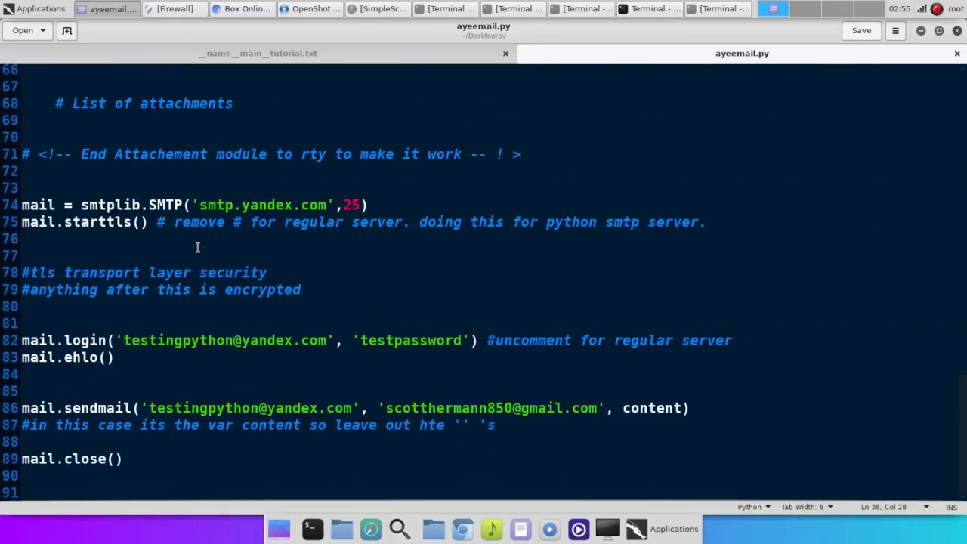
pyautogui.click(209, 184)
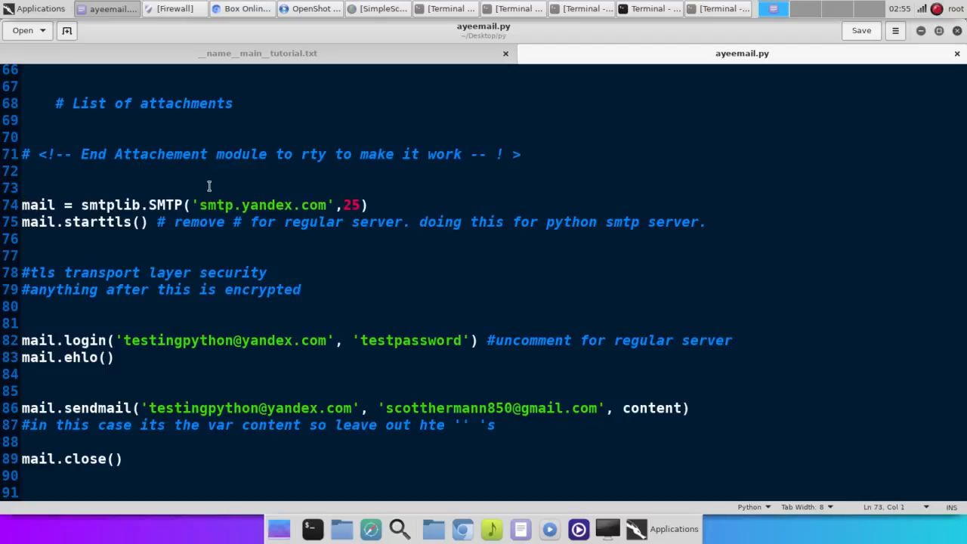
pyautogui.click(22, 187)
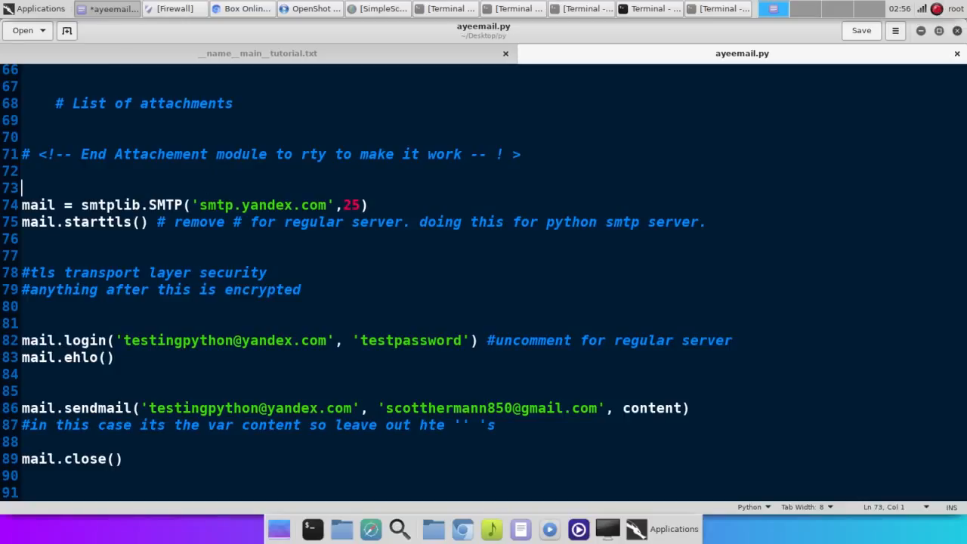
pyautogui.write('servername =')
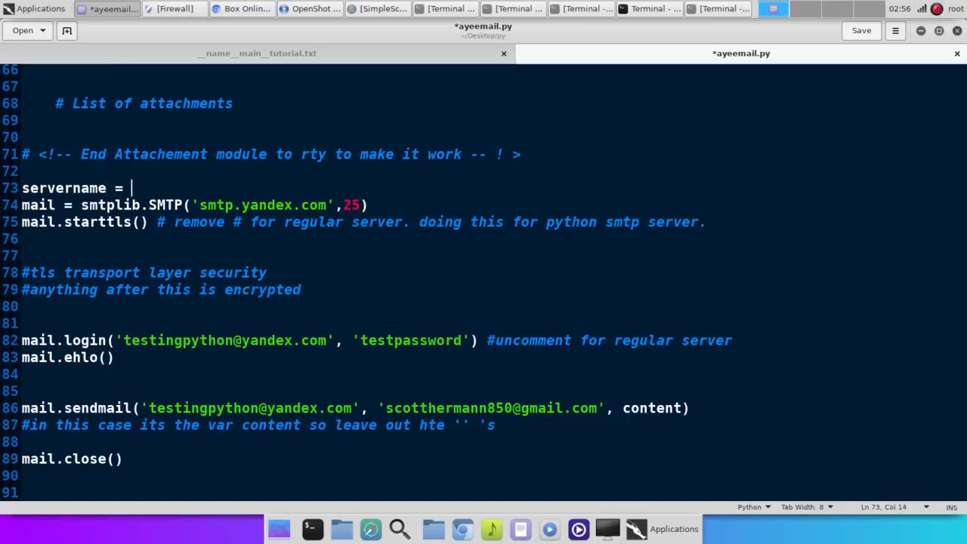
pyautogui.write('raw_input(')
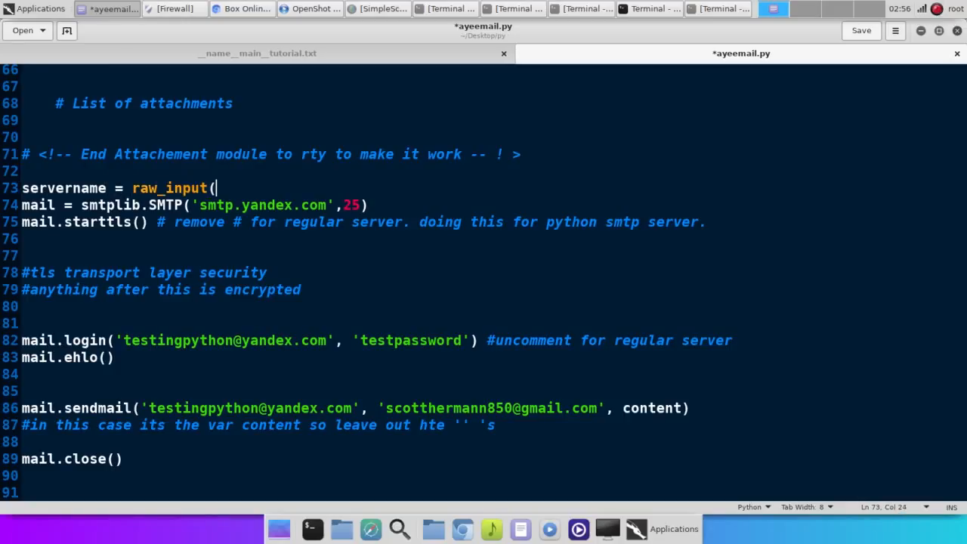
pyautogui.write('"Enter se')
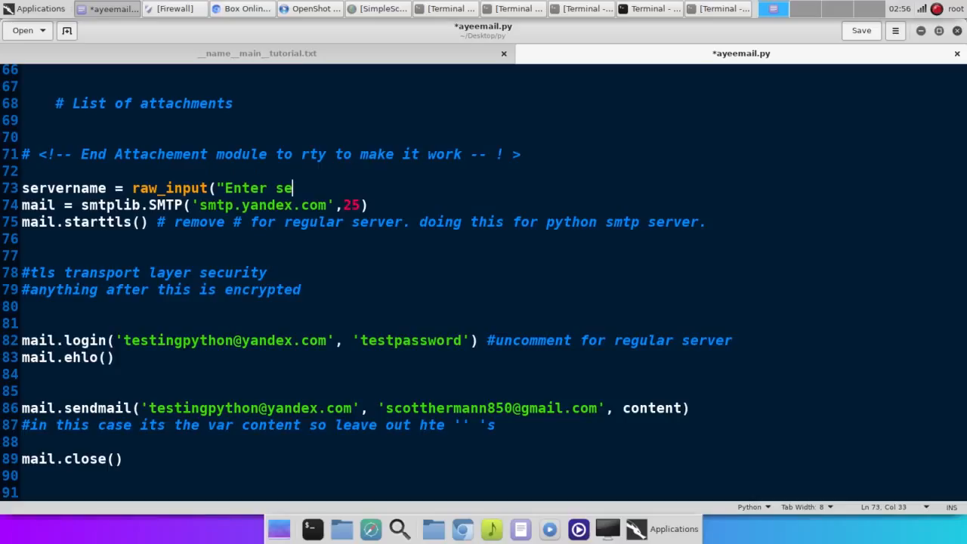
pyautogui.write('rver name: ")')
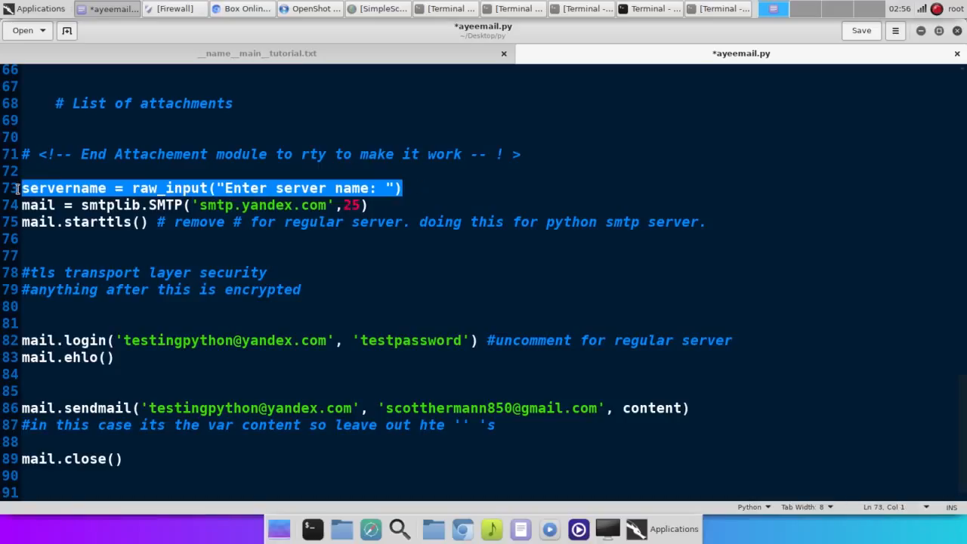
pyautogui.press('Delete')
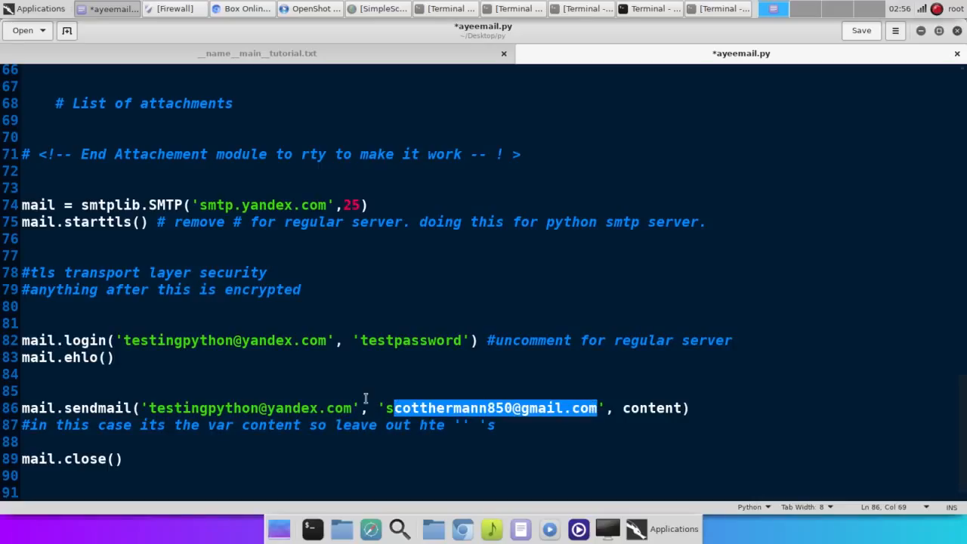
pyautogui.scroll(3)
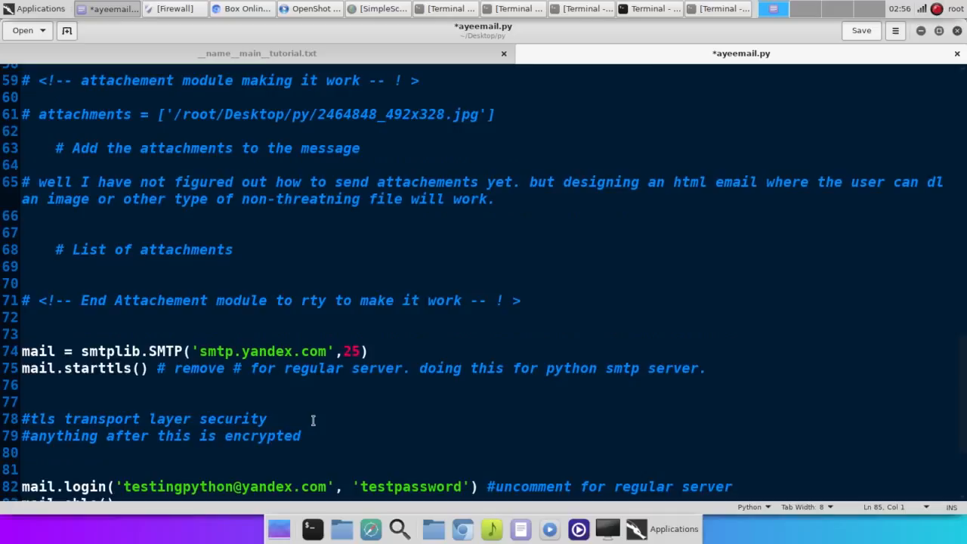
pyautogui.scroll(3)
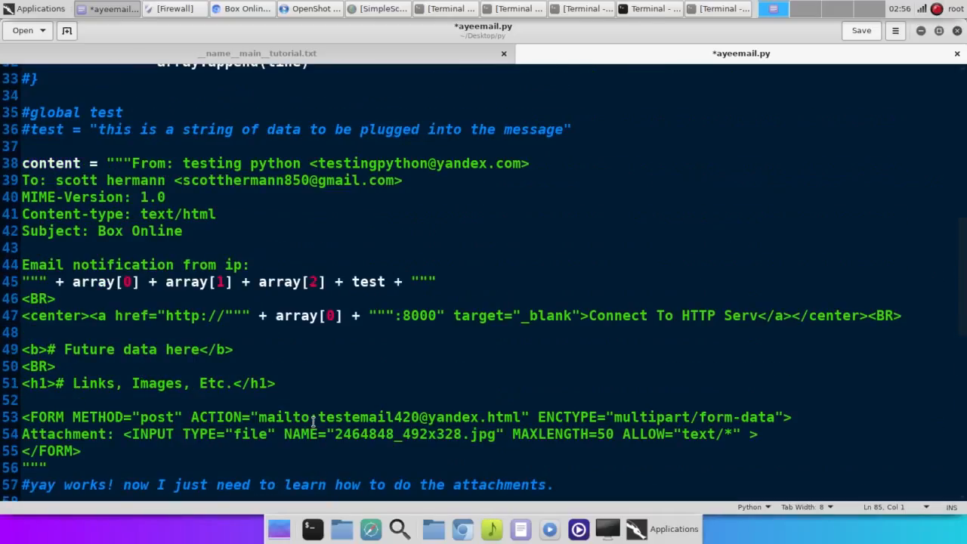
pyautogui.scroll(3)
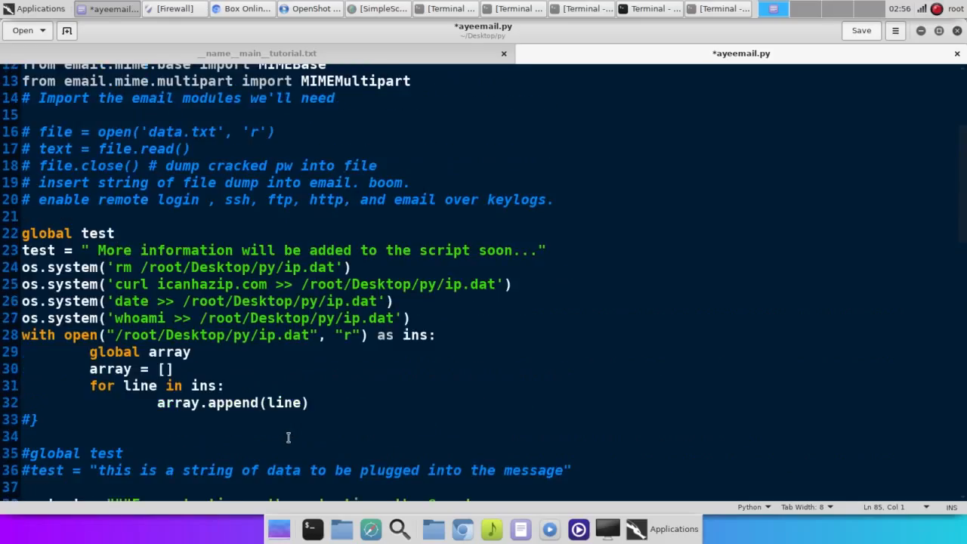
pyautogui.scroll(3)
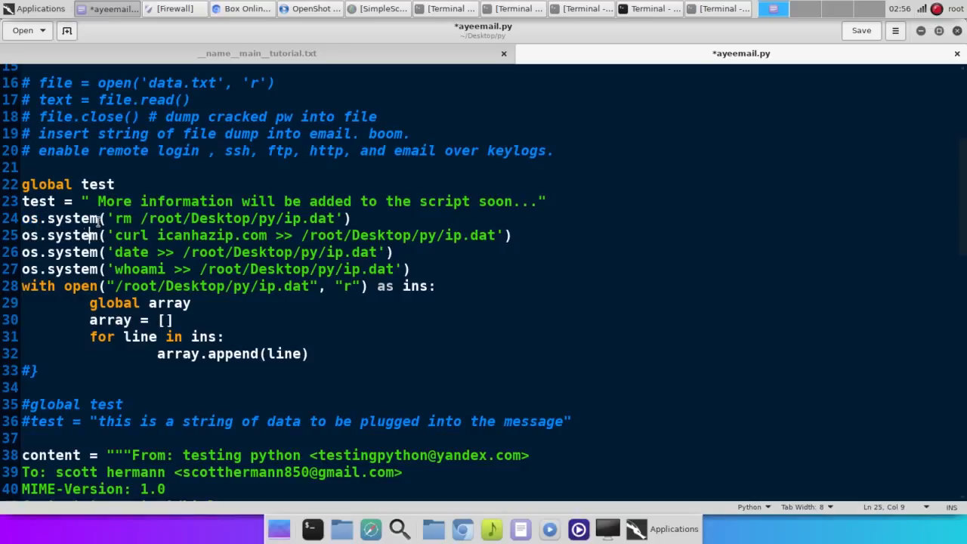
pyautogui.click(124, 184)
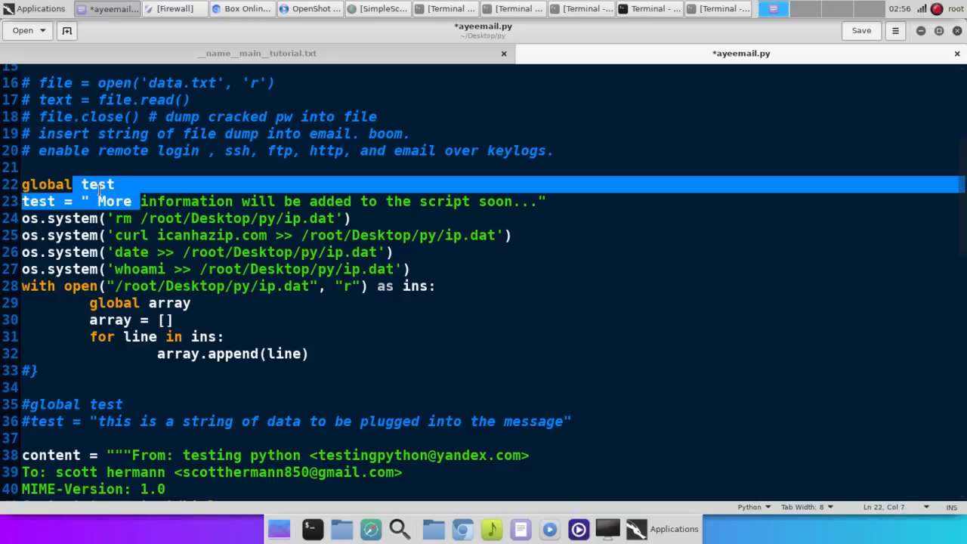
pyautogui.click(151, 218)
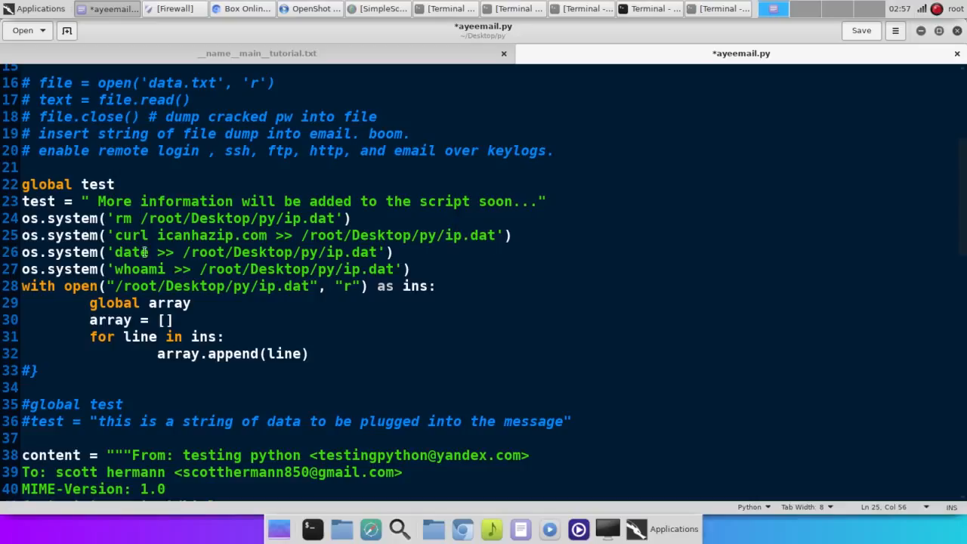
pyautogui.doubleClick(130, 236)
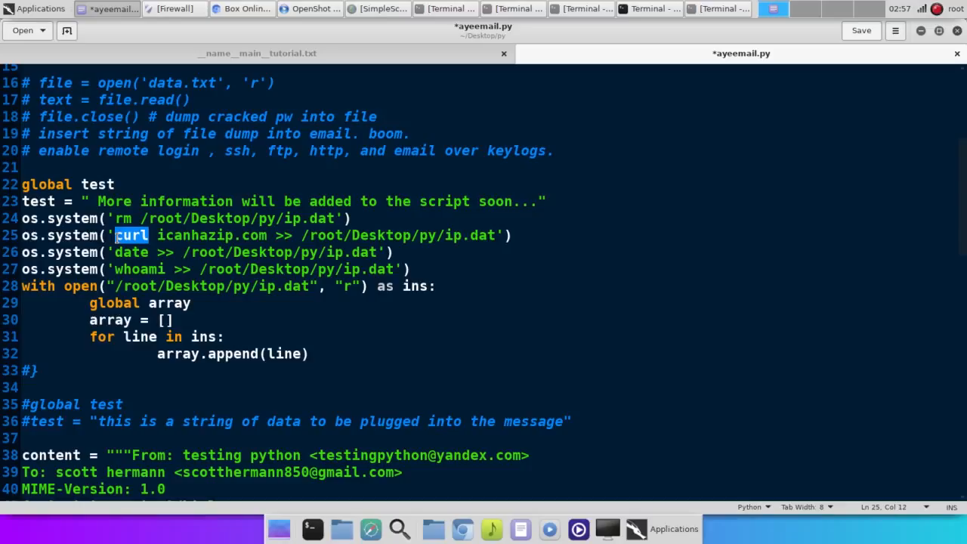
pyautogui.click(226, 236)
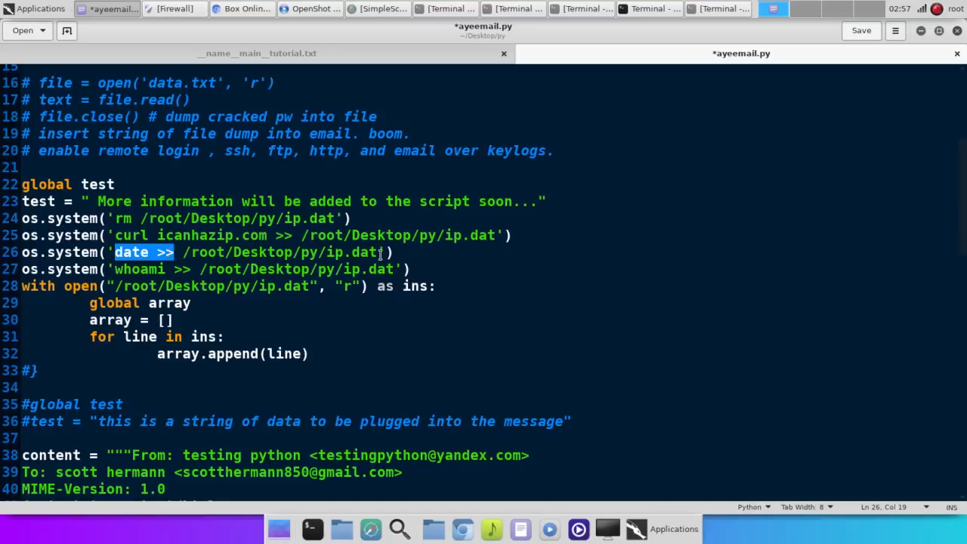
pyautogui.click(133, 269)
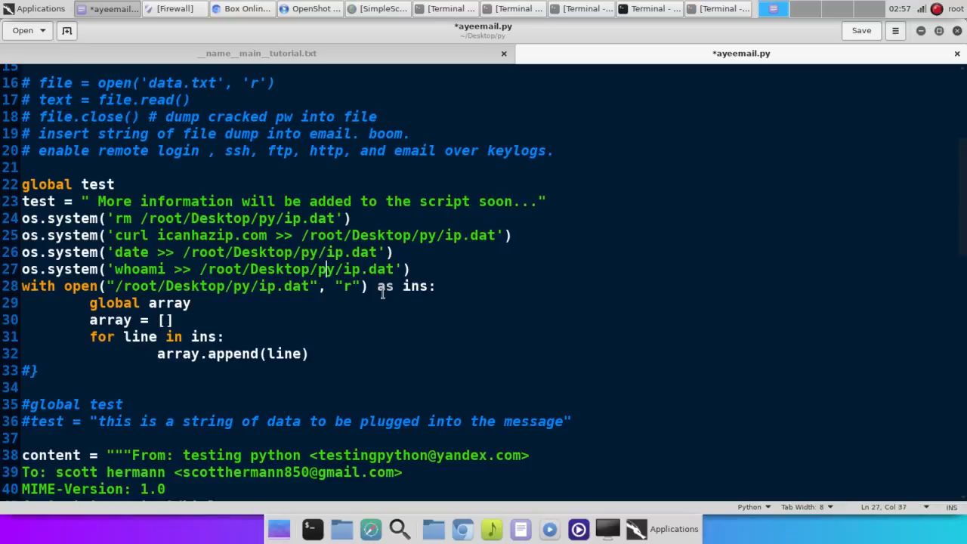
pyautogui.click(166, 321)
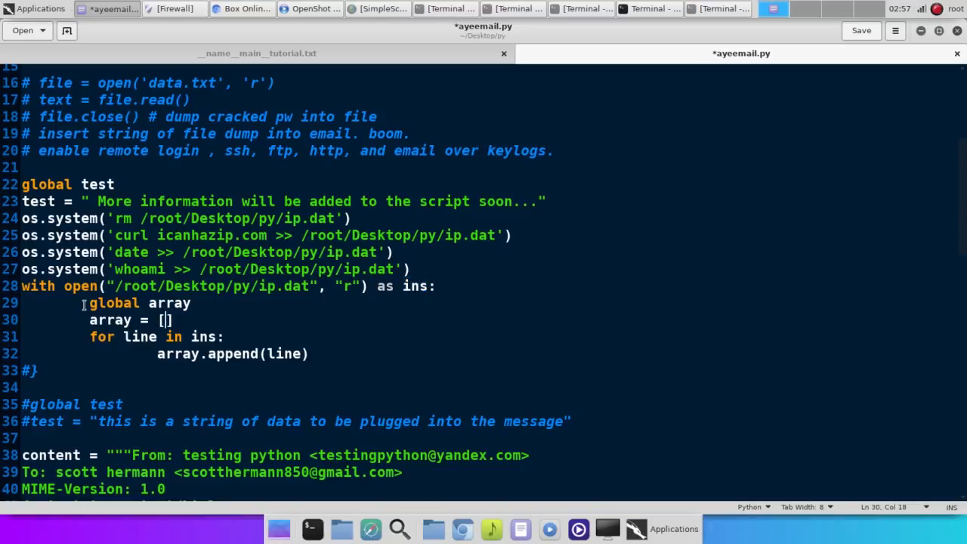
pyautogui.doubleClick(113, 303)
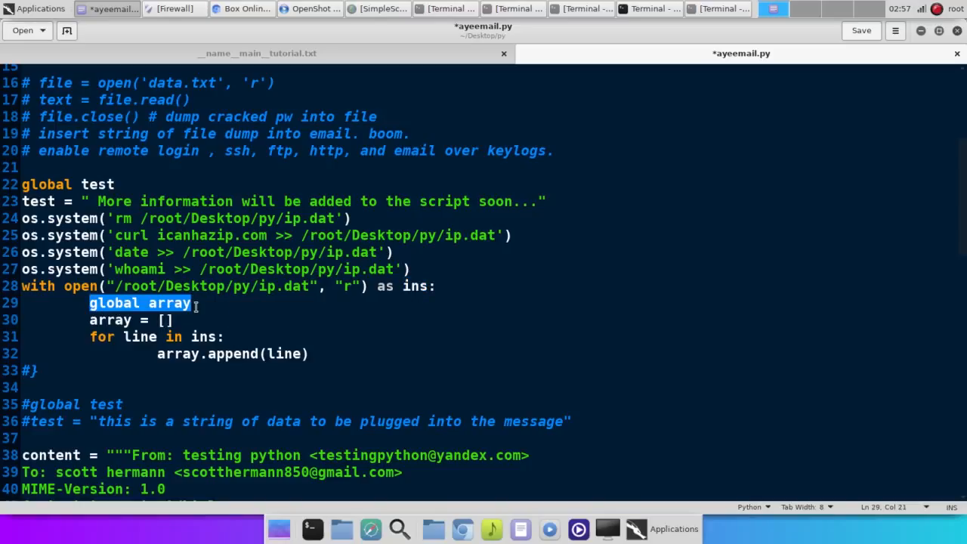
pyautogui.click(163, 320)
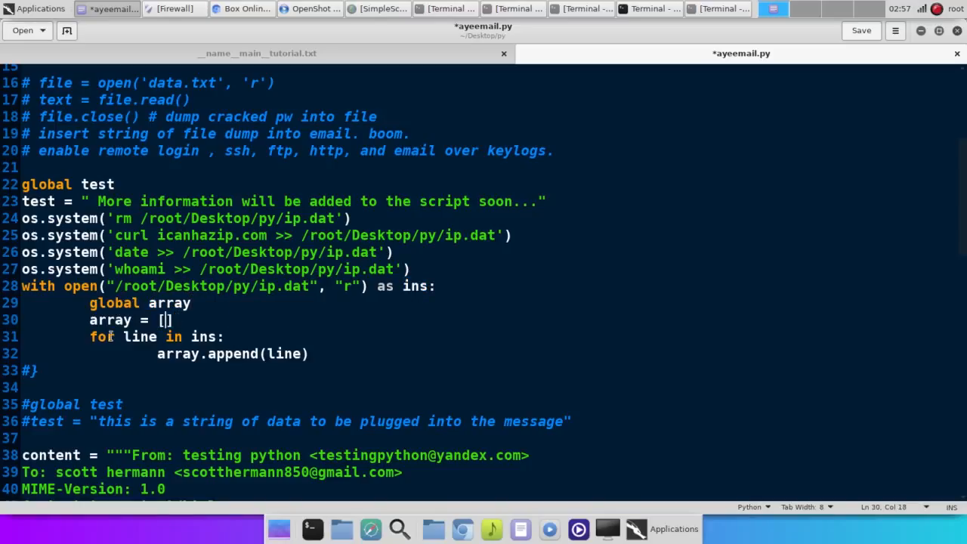
pyautogui.moveTo(190, 302)
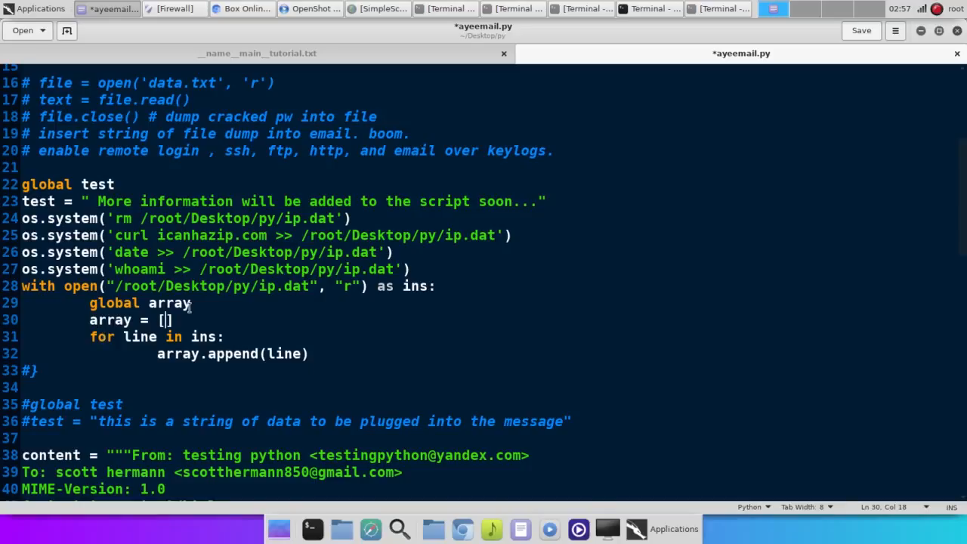
pyautogui.doubleClick(169, 354)
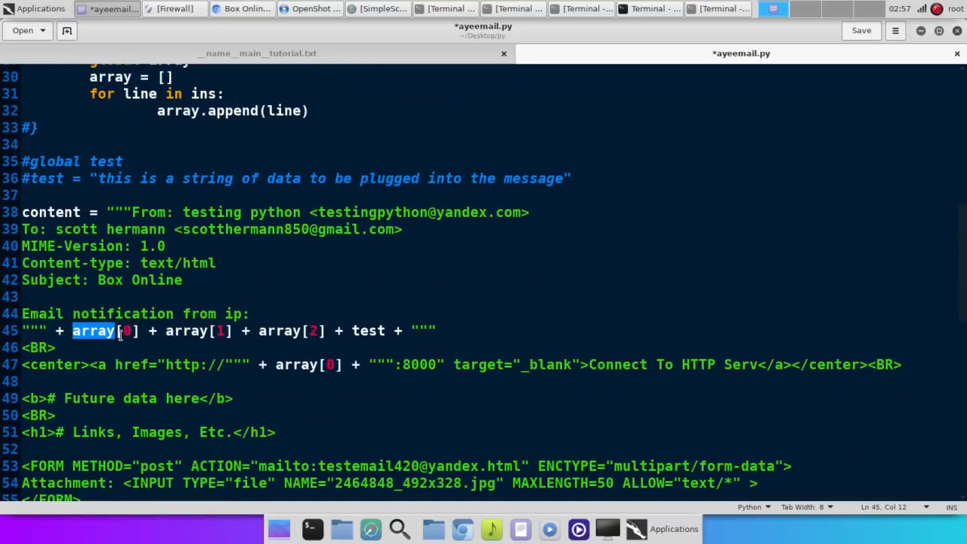
pyautogui.doubleClick(184, 331)
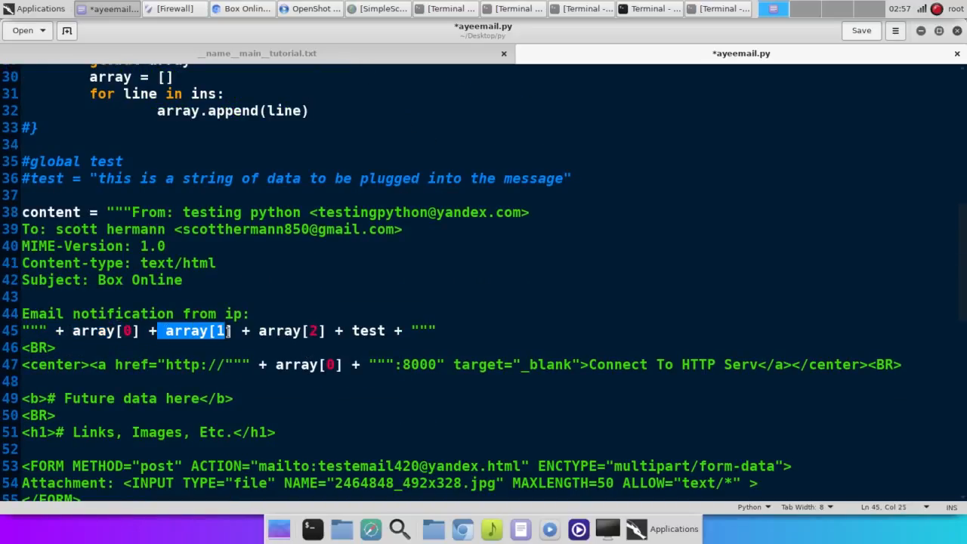
pyautogui.click(91, 331)
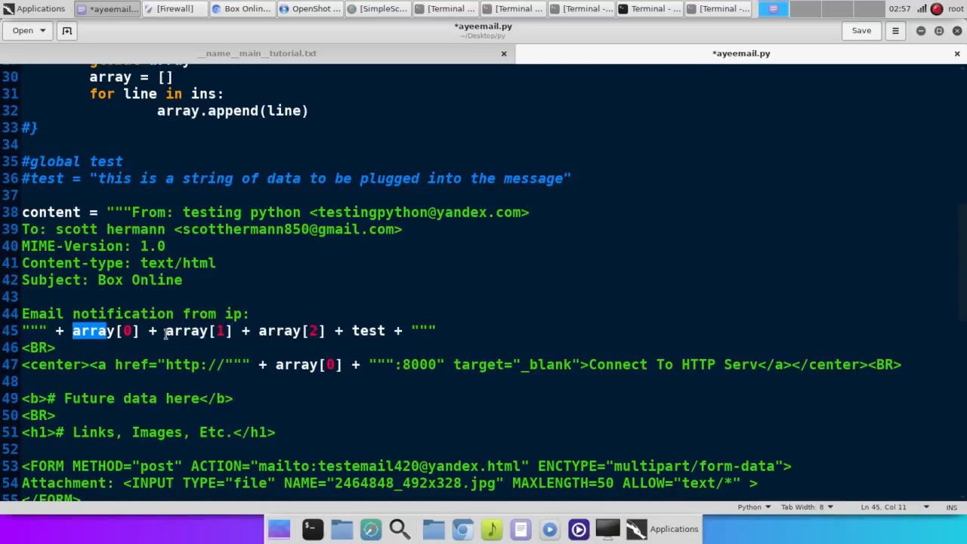
pyautogui.doubleClick(184, 331)
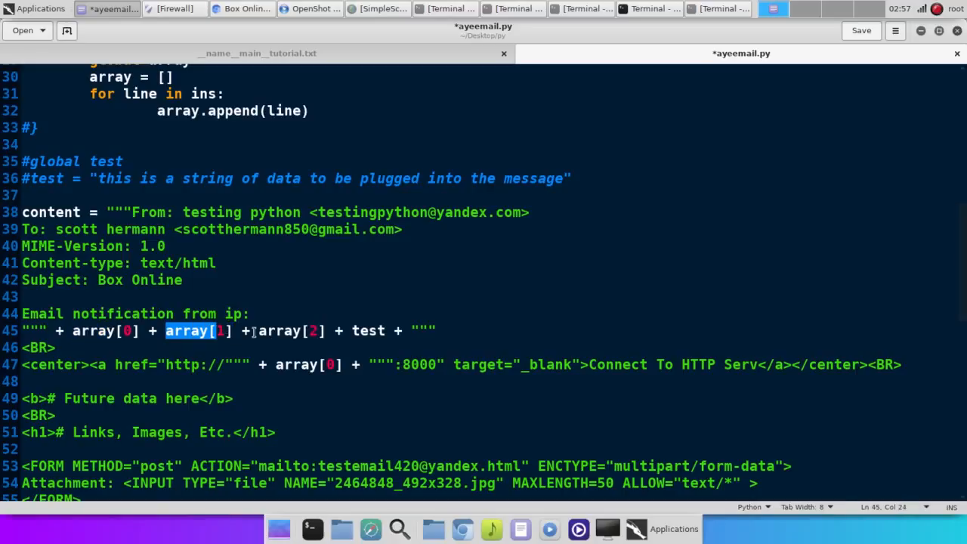
pyautogui.doubleClick(290, 329)
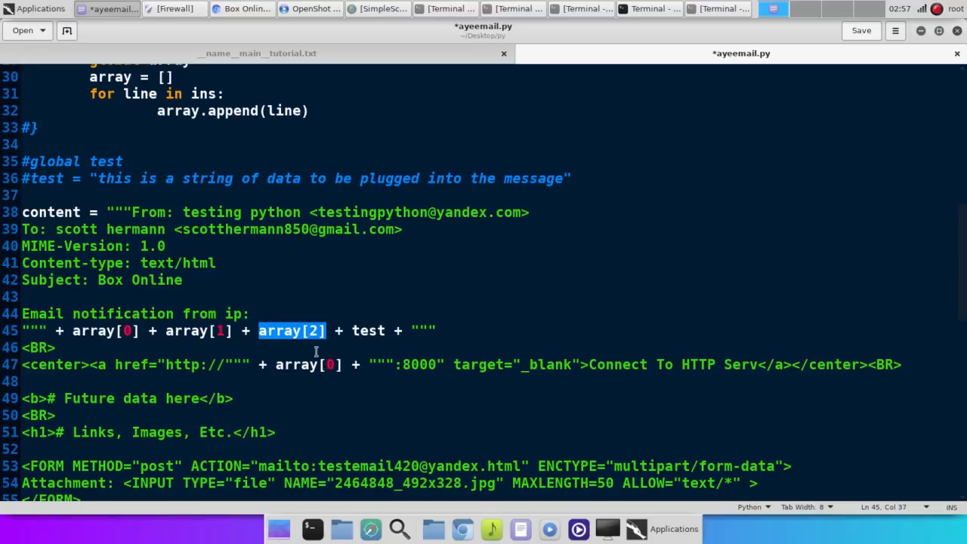
pyautogui.click(58, 211)
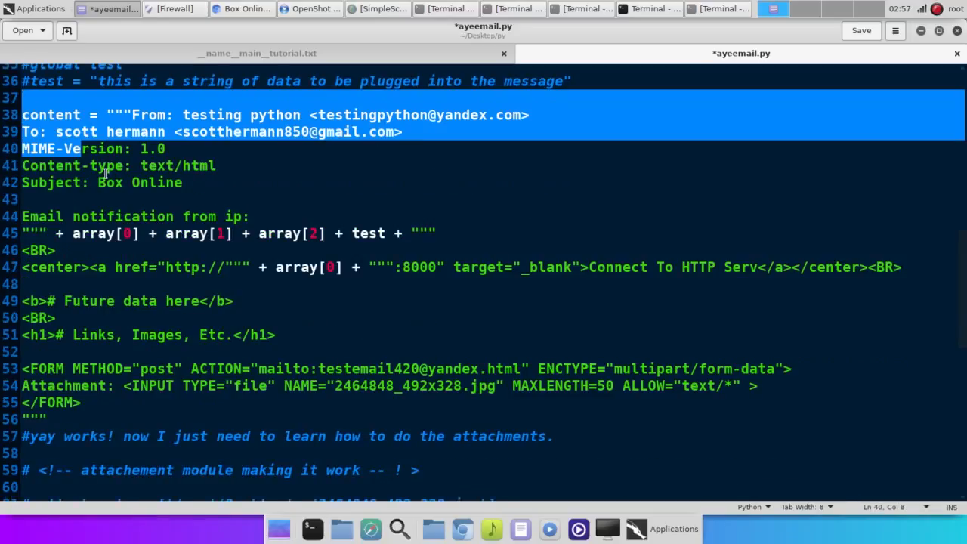
pyautogui.click(124, 414)
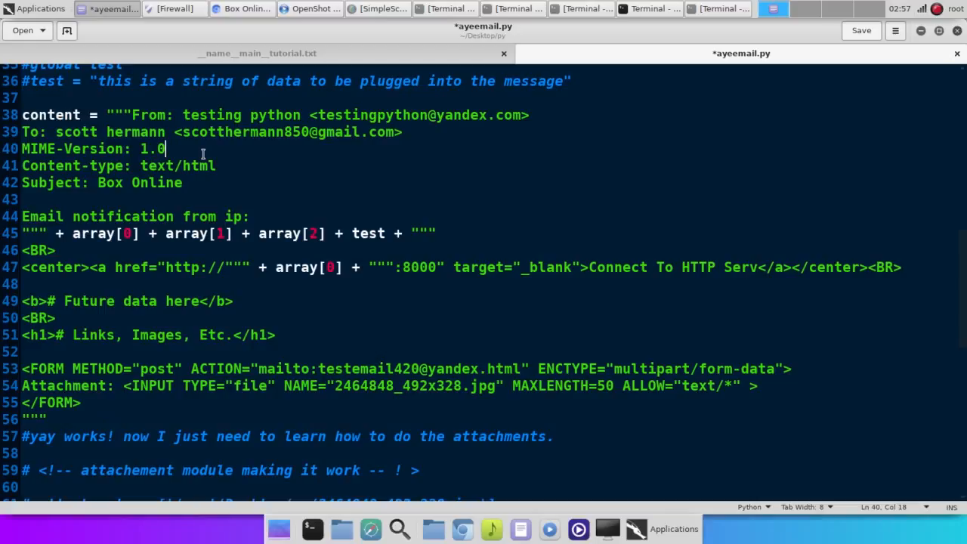
pyautogui.moveTo(143, 325)
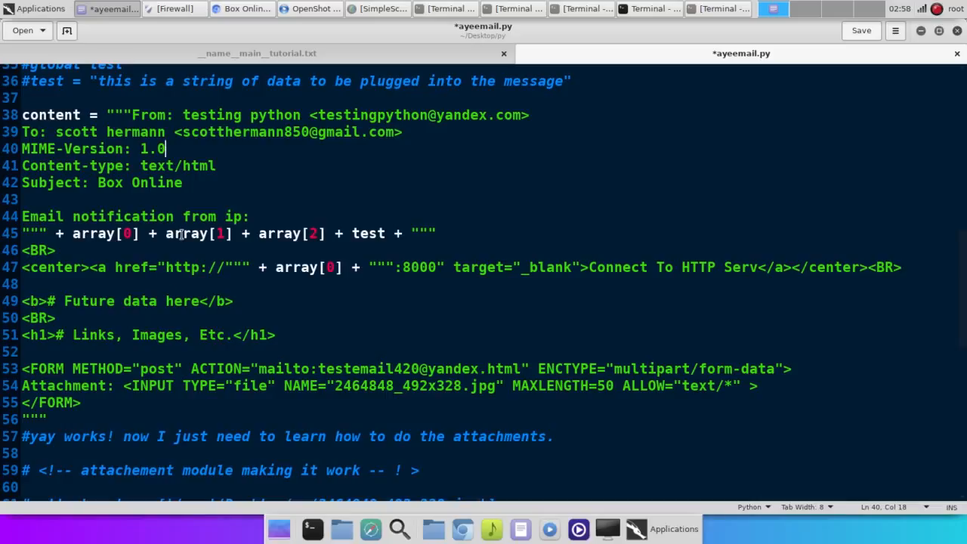
pyautogui.click(133, 115)
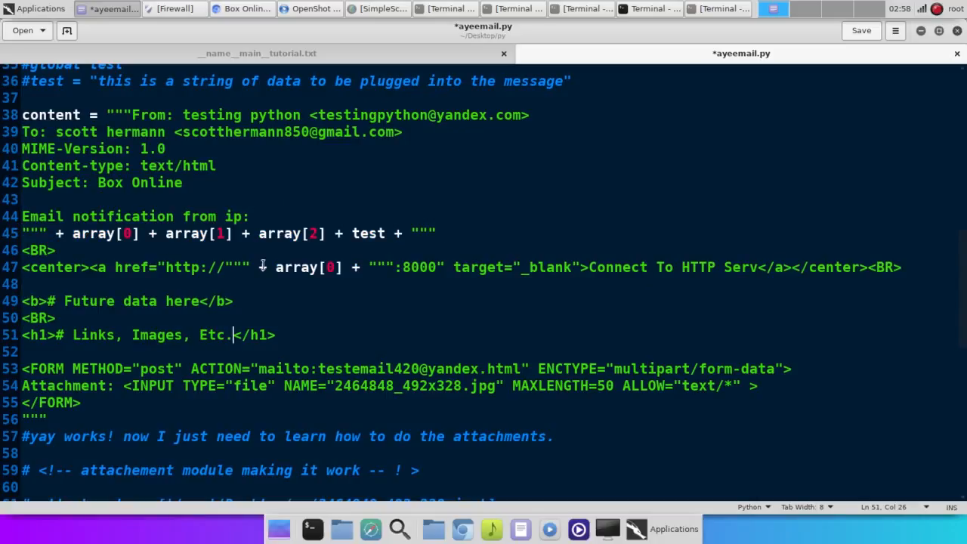
pyautogui.moveTo(149, 115)
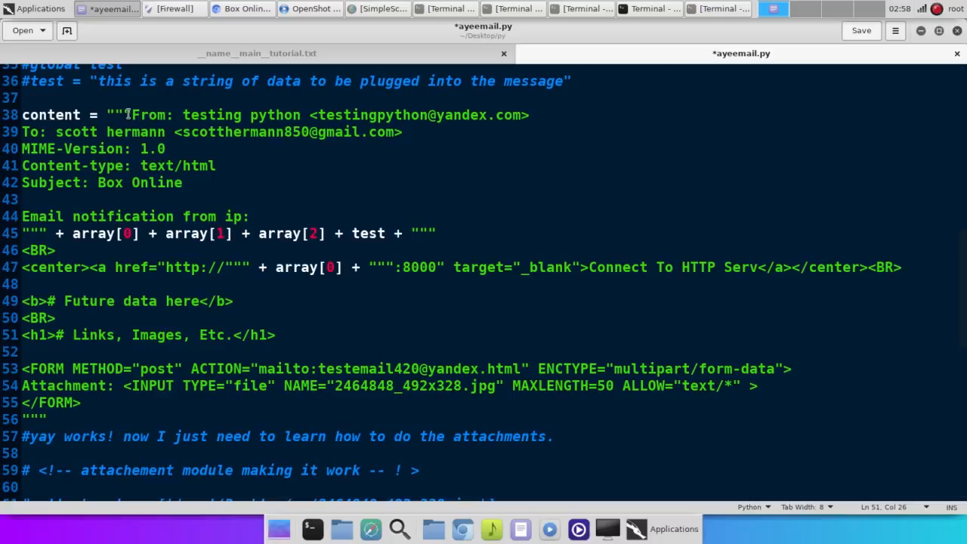
pyautogui.moveTo(132, 115); pyautogui.dragTo(214, 114)
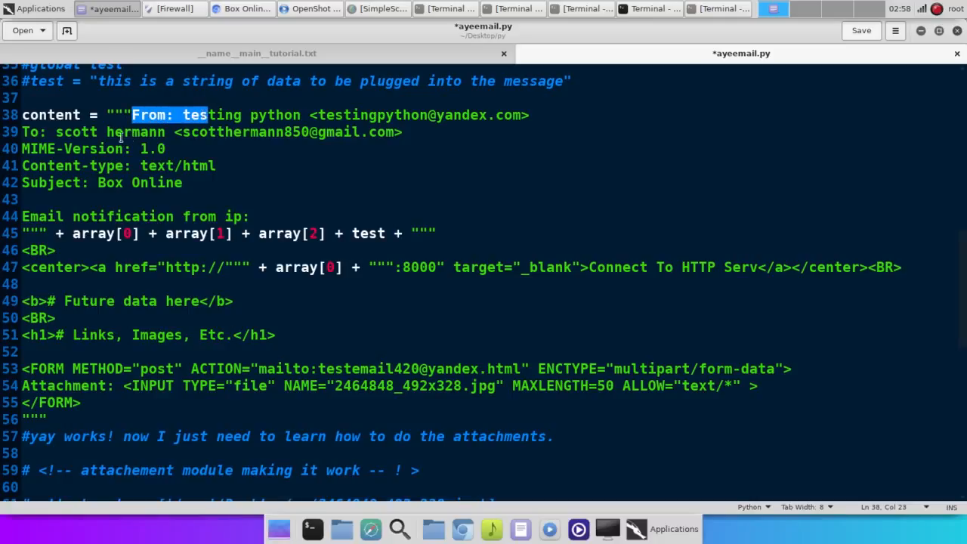
pyautogui.moveTo(33, 275)
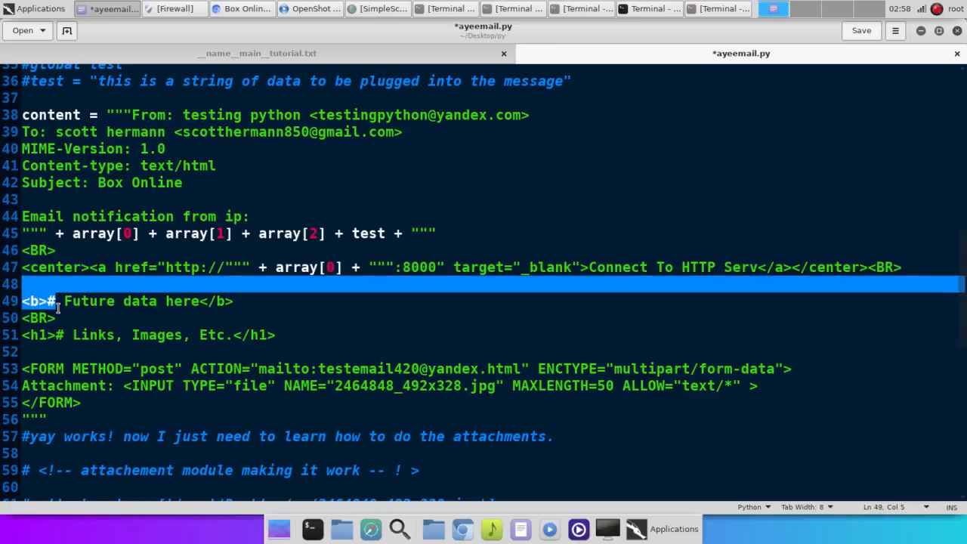
pyautogui.scroll(3)
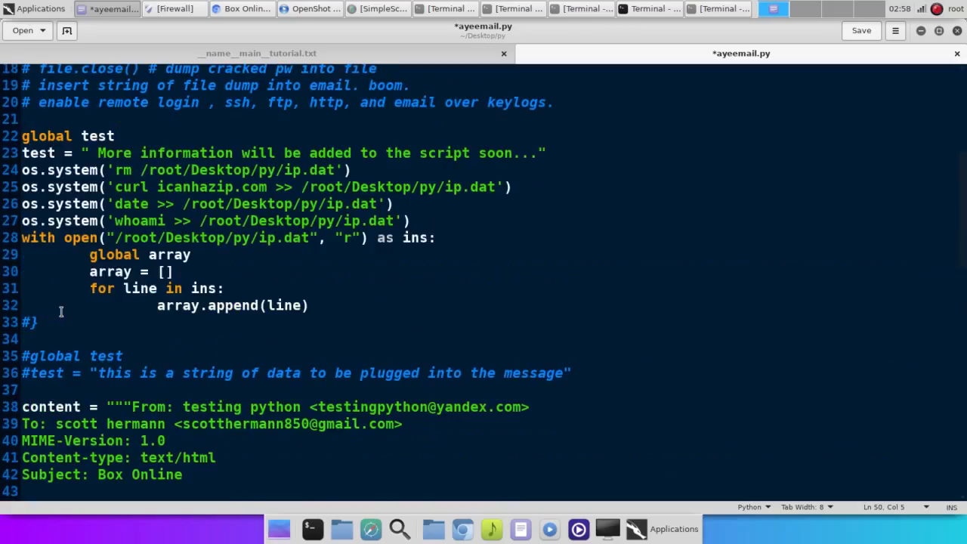
pyautogui.scroll(3)
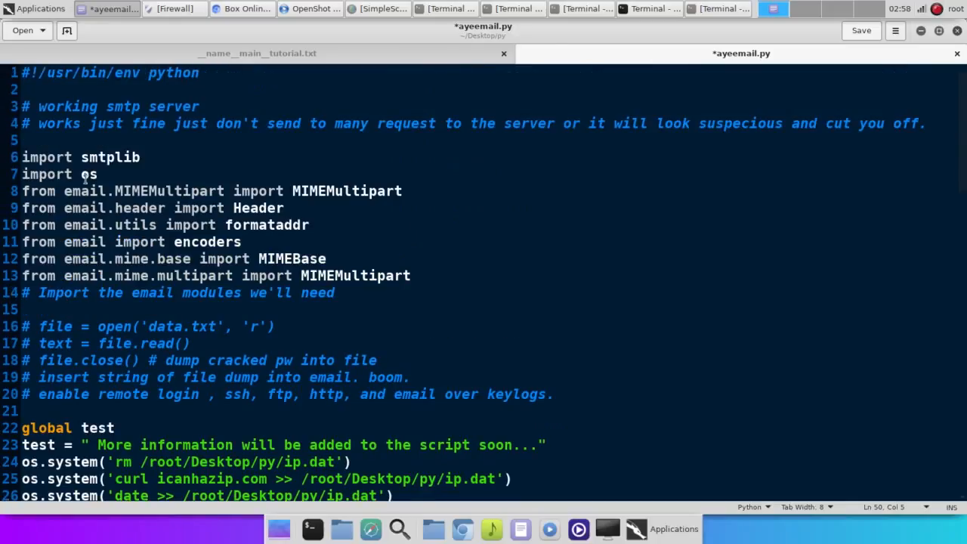
pyautogui.doubleClick(108, 157)
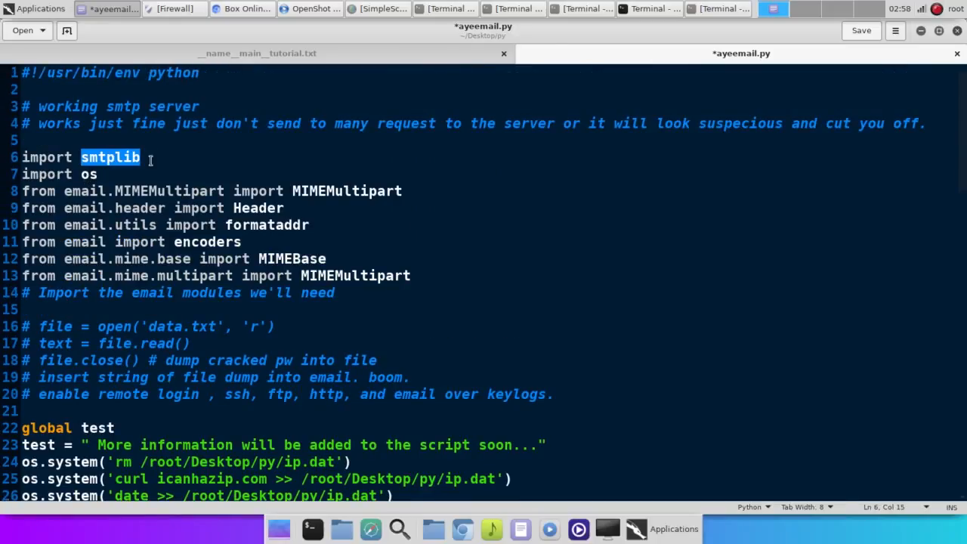
pyautogui.doubleClick(87, 173)
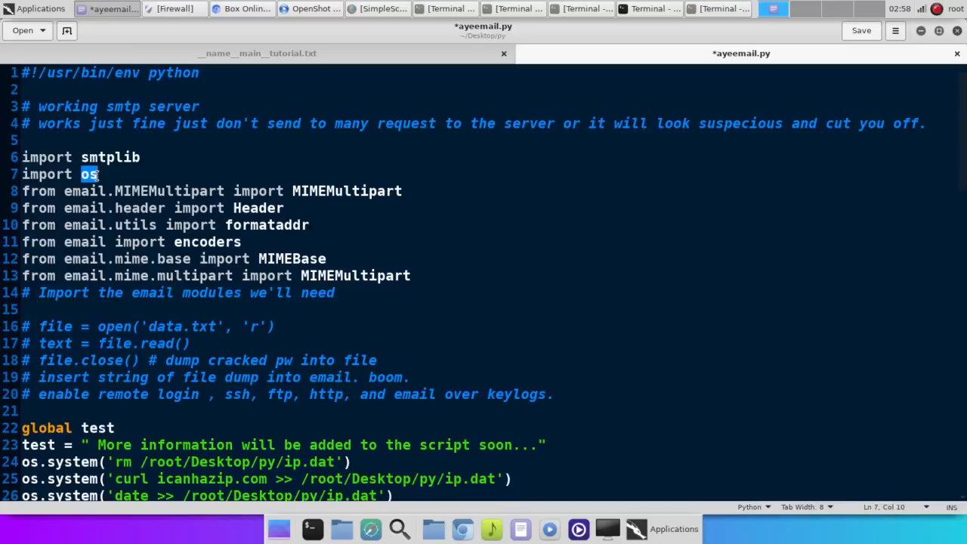
pyautogui.click(410, 275)
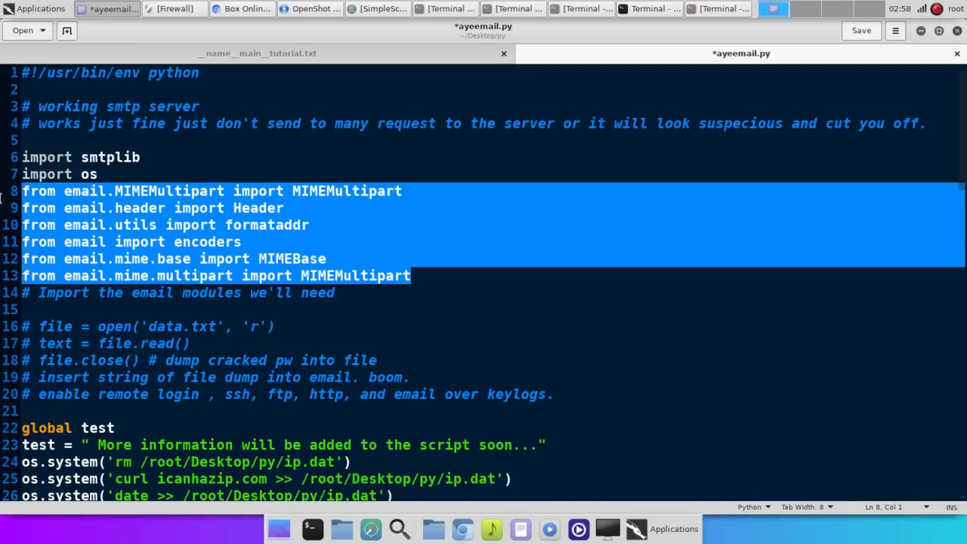
pyautogui.click(94, 258)
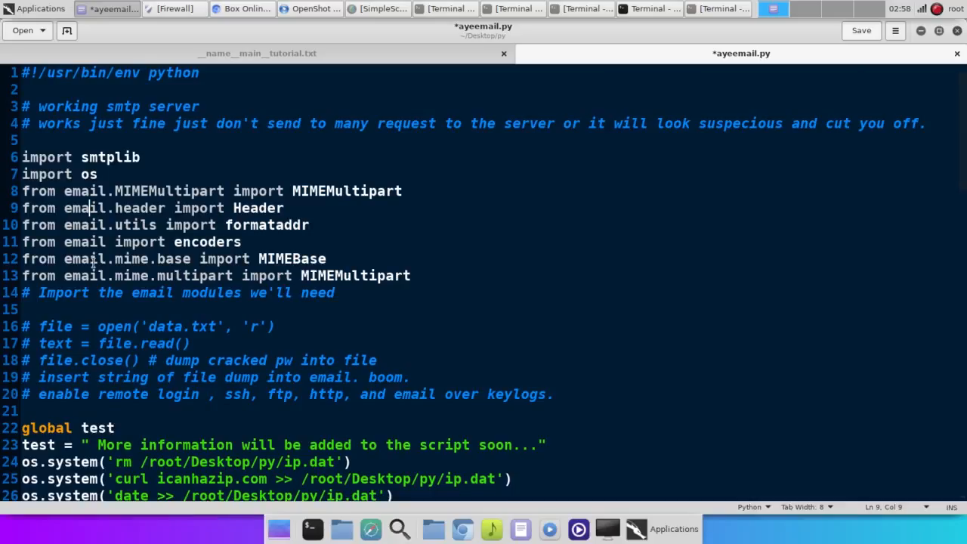
pyautogui.scroll(-3)
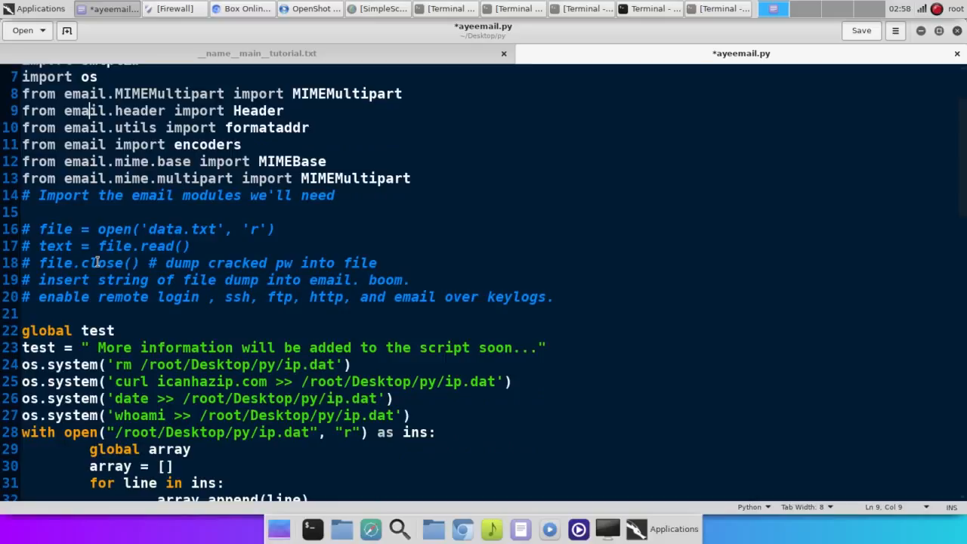
pyautogui.scroll(-3)
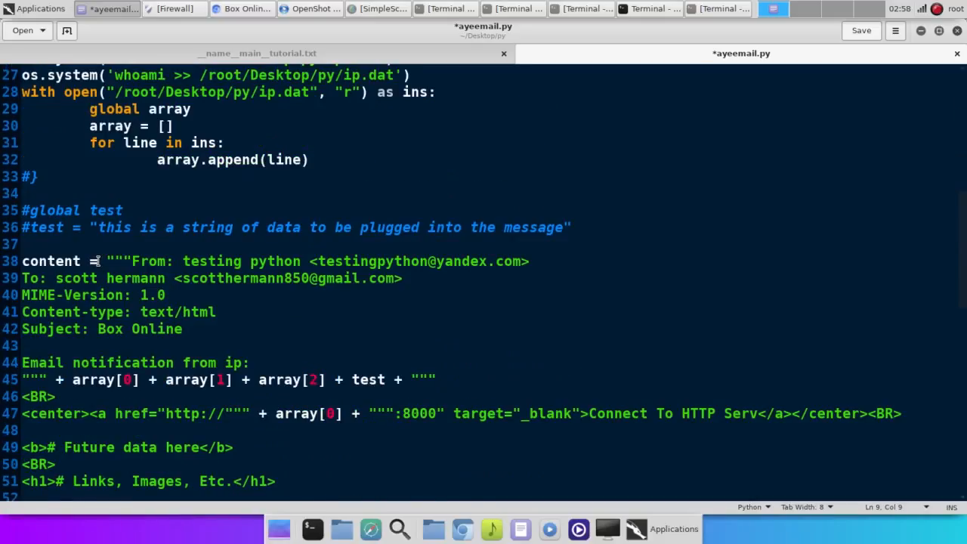
pyautogui.scroll(-3)
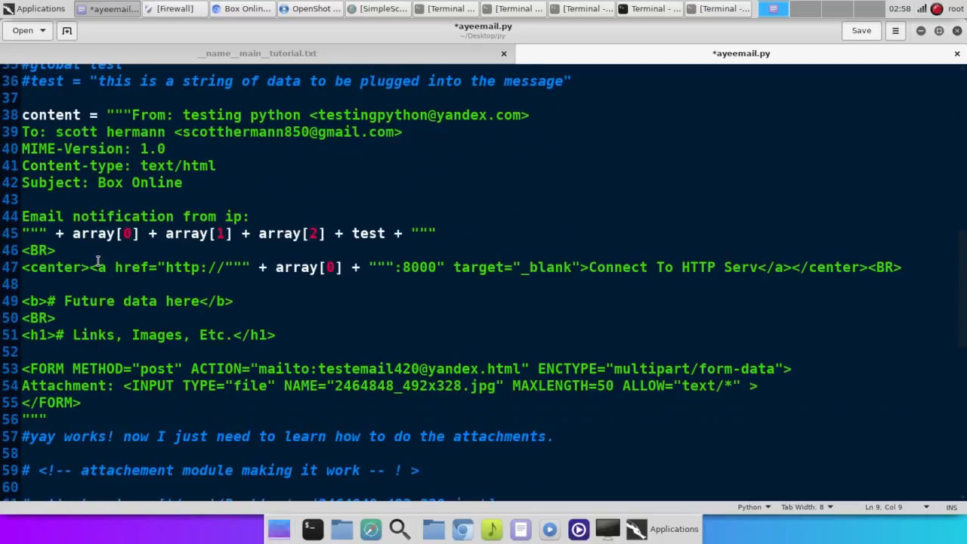
pyautogui.moveTo(453, 180)
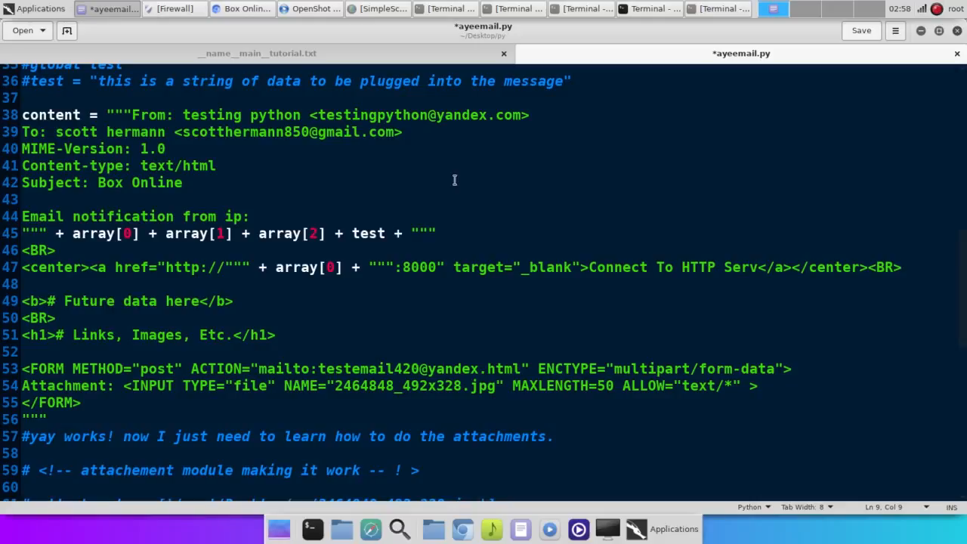
pyautogui.scroll(-3)
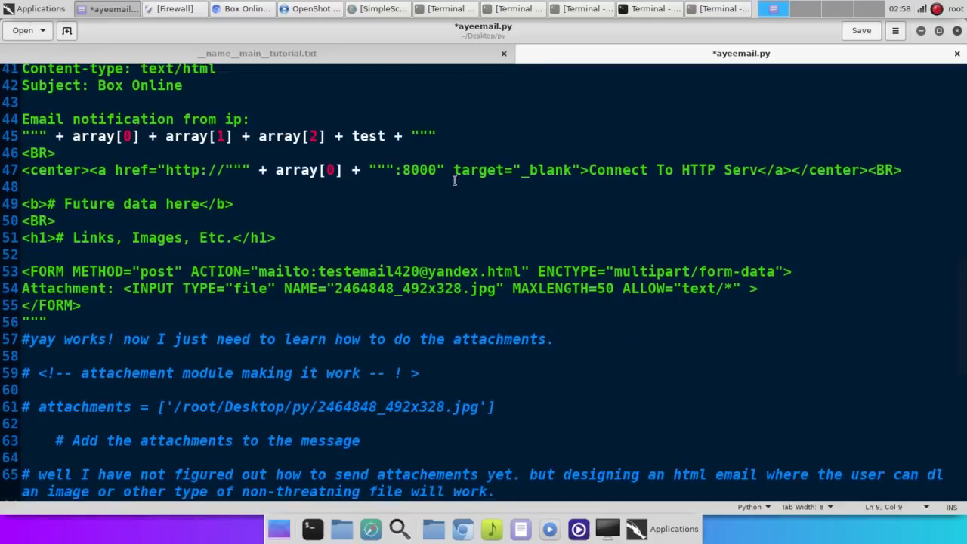
pyautogui.scroll(-3)
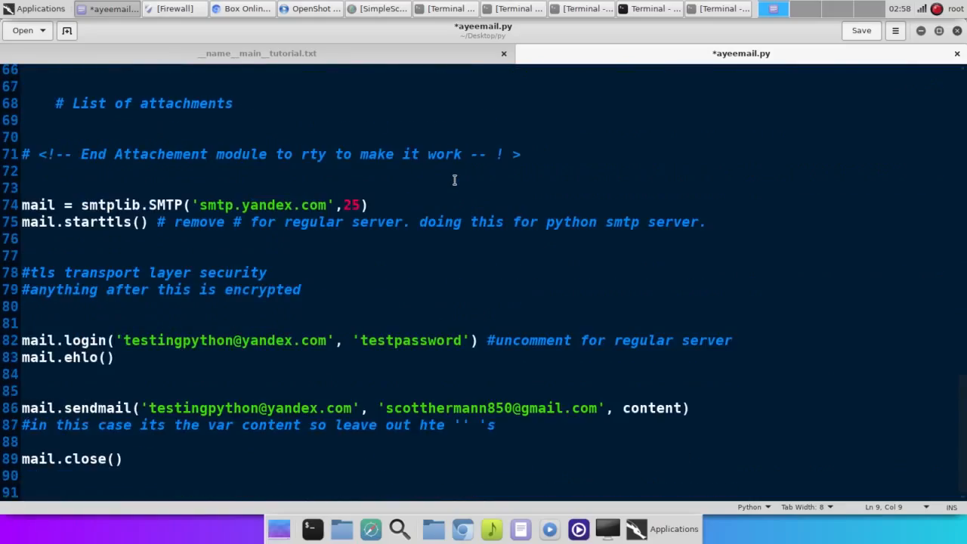
pyautogui.moveTo(362, 287)
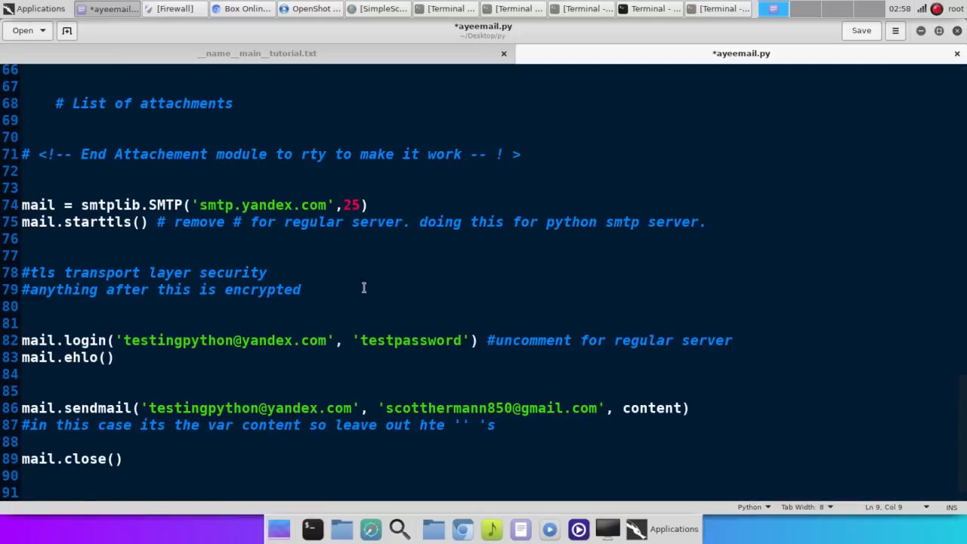
pyautogui.scroll(3)
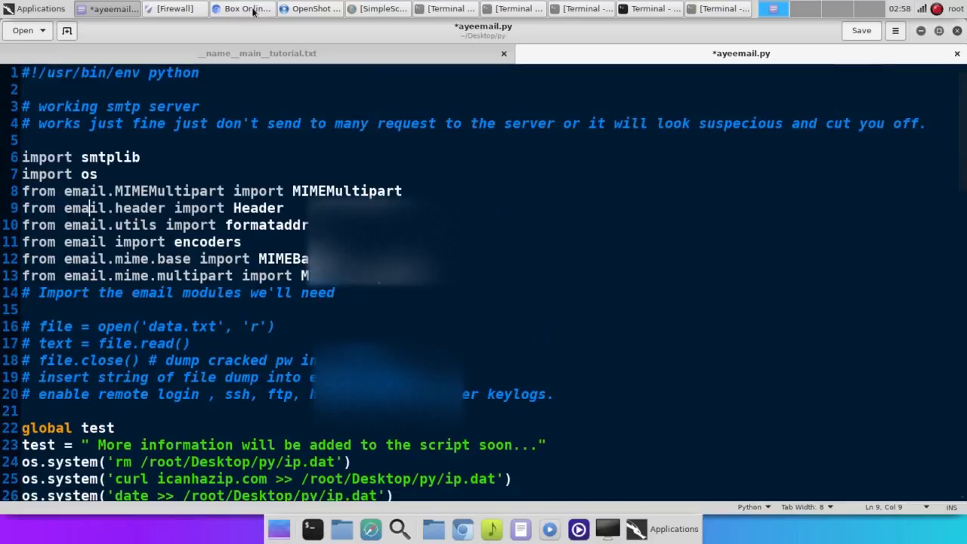
# Step: Run 'python ayeemail.py' in the terminal to send another notification email
pyautogui.click(649, 9)
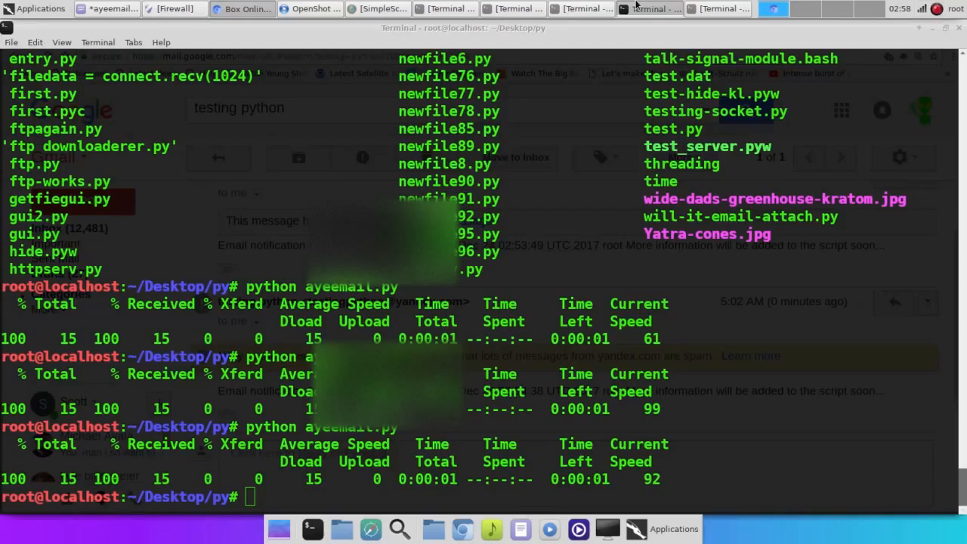
pyautogui.write('python ayeemail.py')
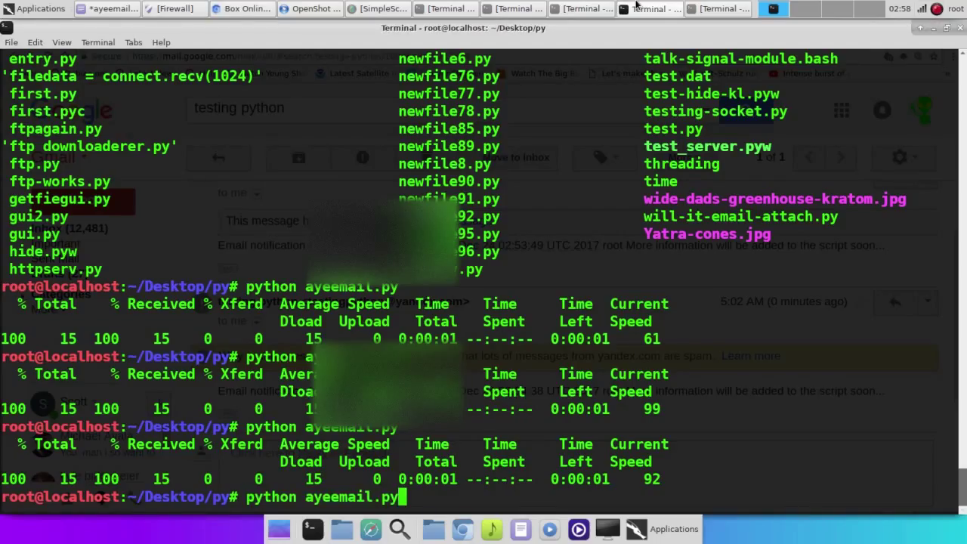
pyautogui.press('Return')
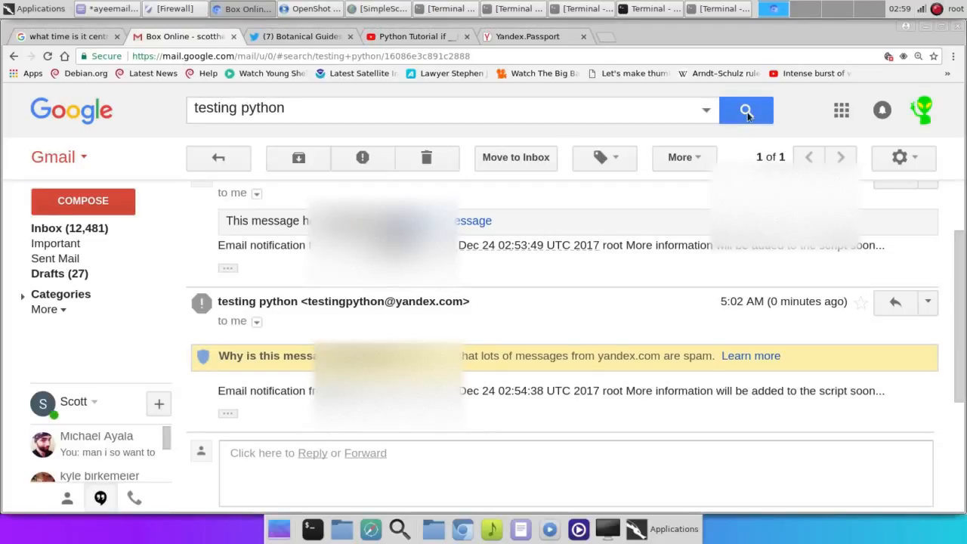
# Step: Expand the testing python thread and scroll to its newest notification email
pyautogui.click(745, 109)
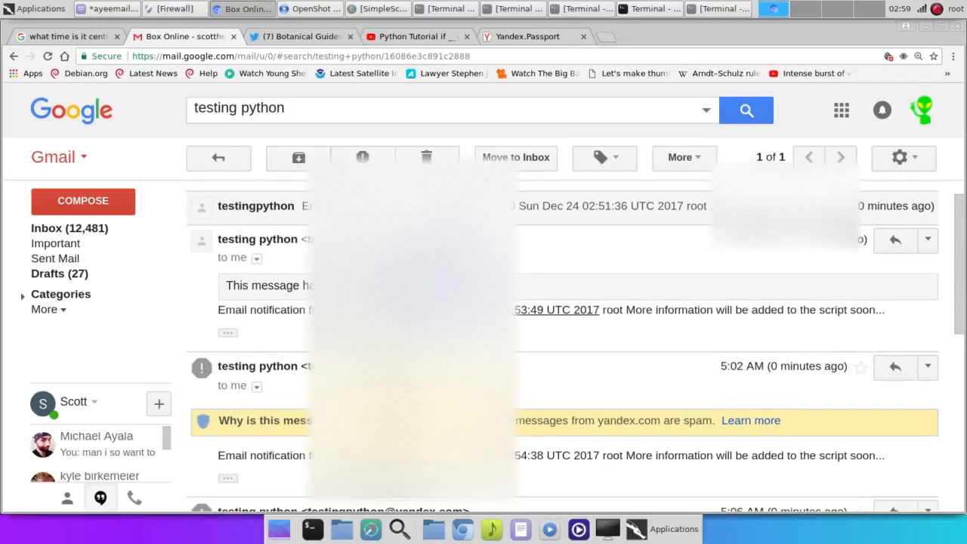
pyautogui.scroll(-3)
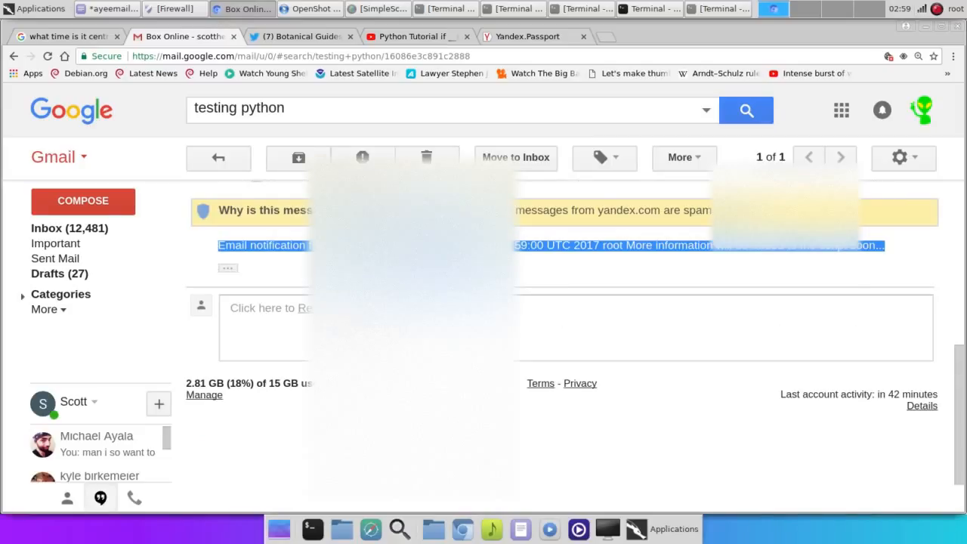
# Step: Scroll ayeemail.py from the imports down to the login and sendmail calls
pyautogui.click(108, 10)
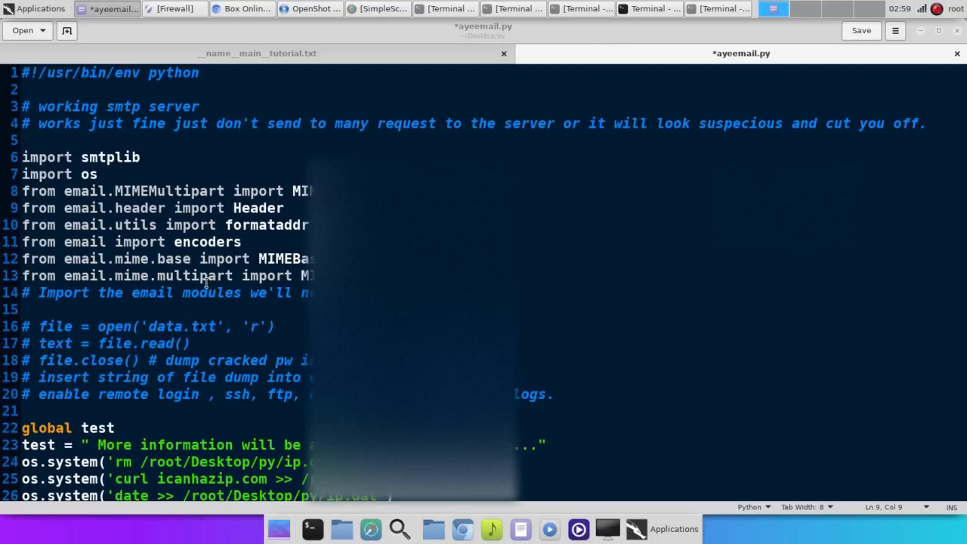
pyautogui.scroll(-3)
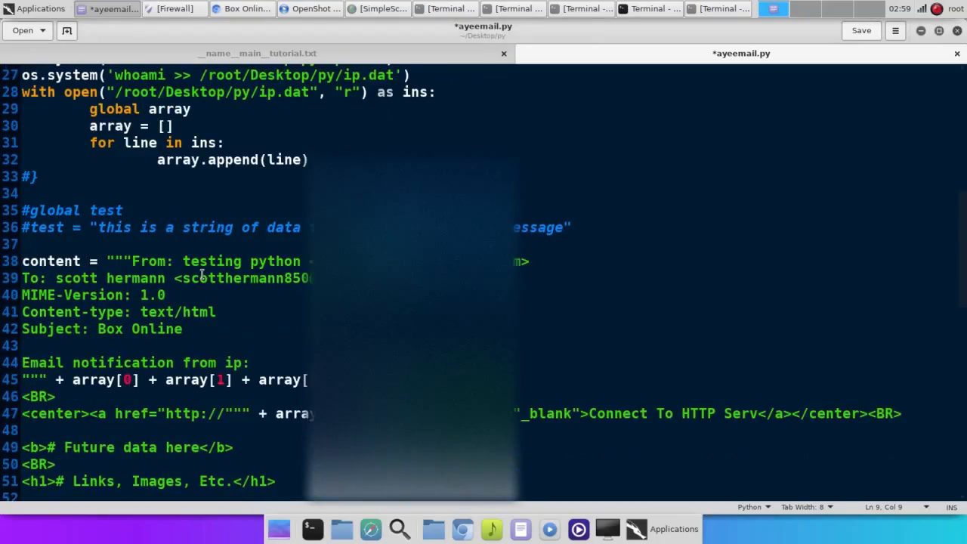
pyautogui.scroll(-3)
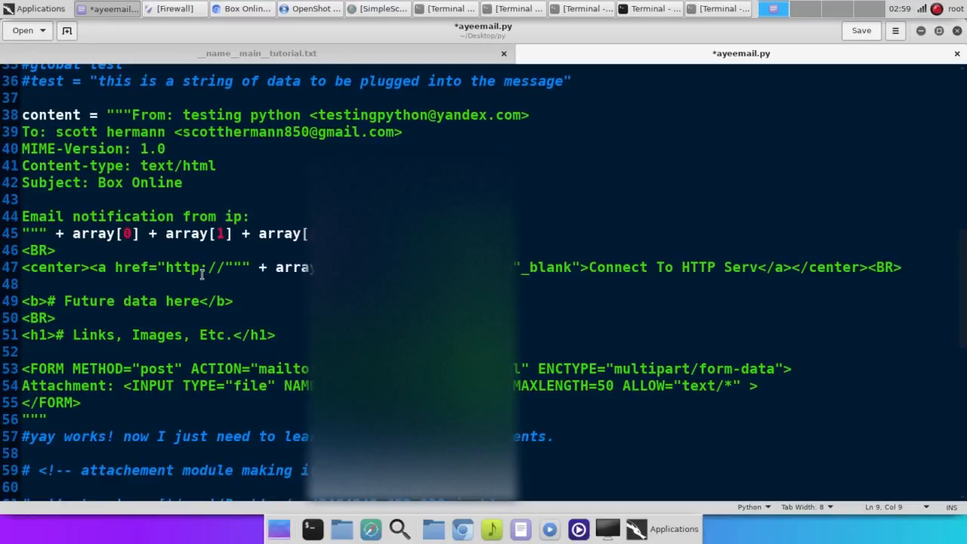
pyautogui.scroll(-3)
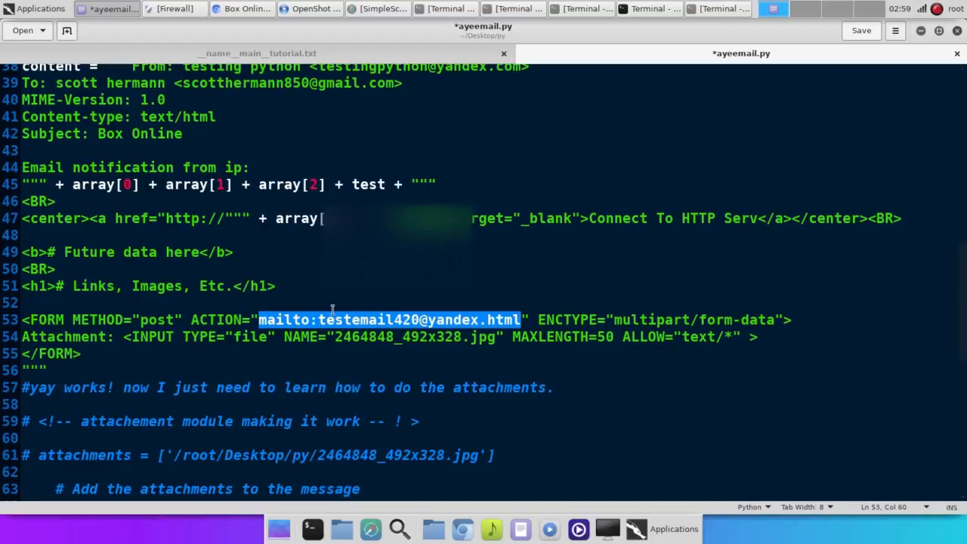
# Step: Review the script to mail.close(), then return to the Gmail notification
pyautogui.scroll(3)
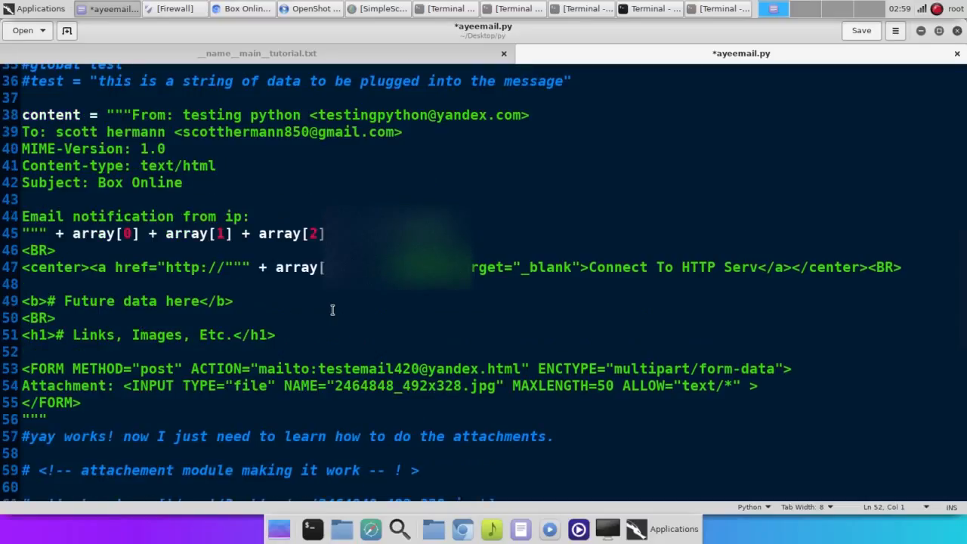
pyautogui.scroll(-3)
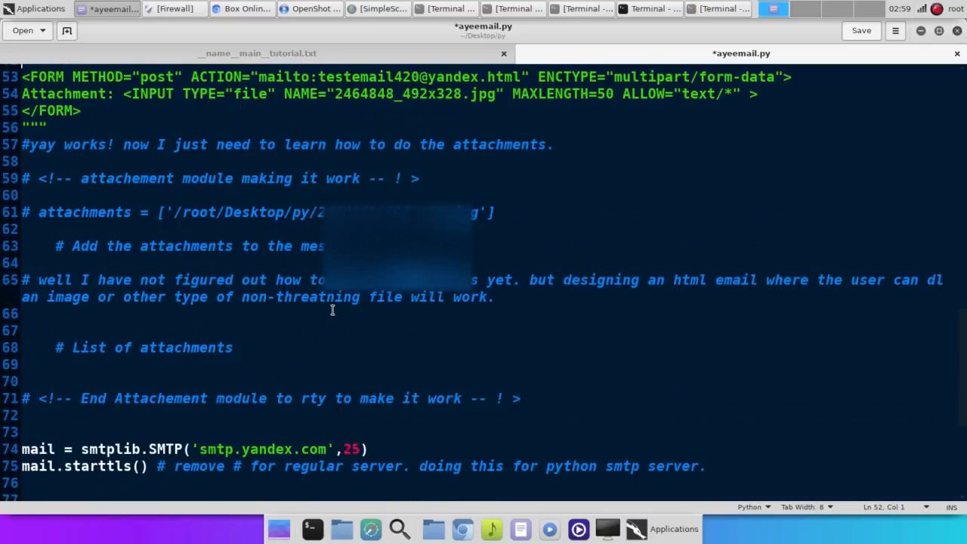
pyautogui.scroll(-3)
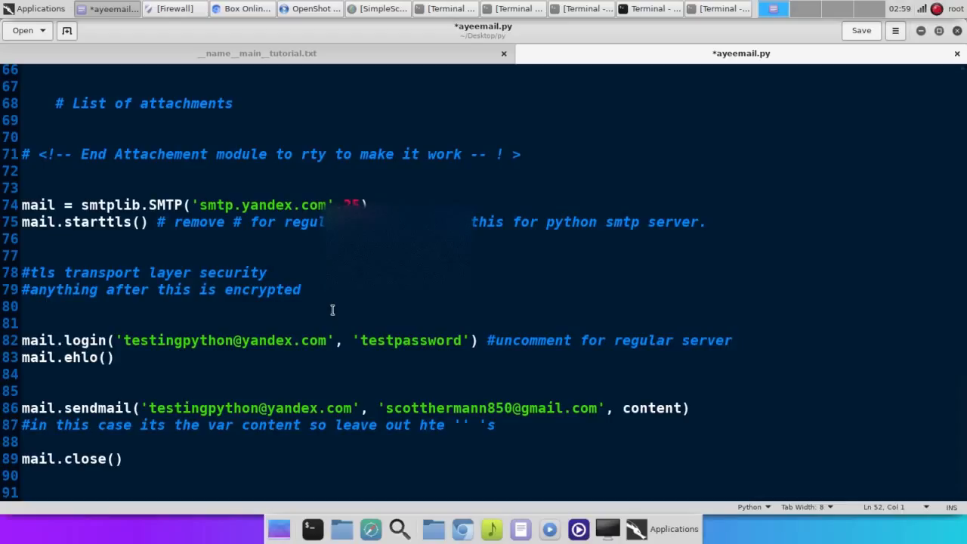
pyautogui.click(647, 9)
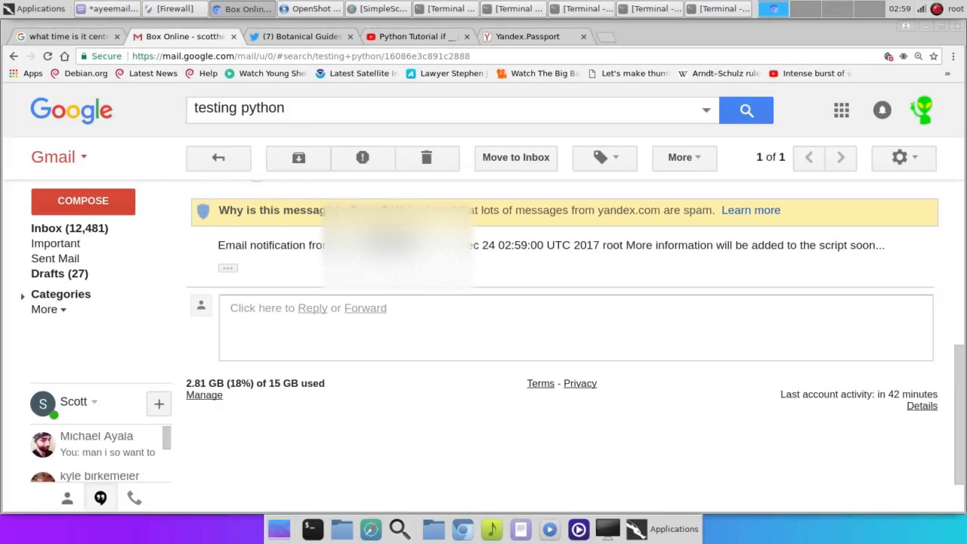
pyautogui.moveTo(263, 6)
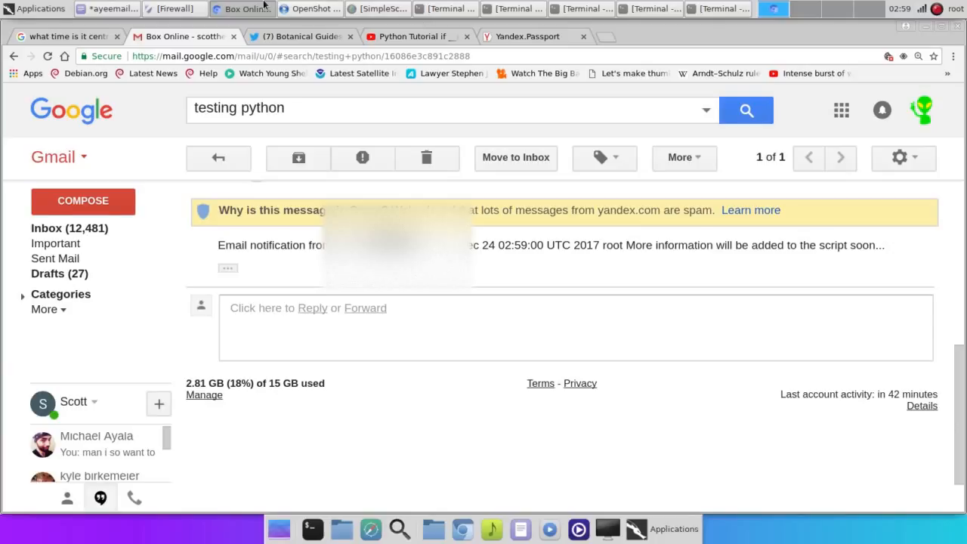
pyautogui.click(107, 9)
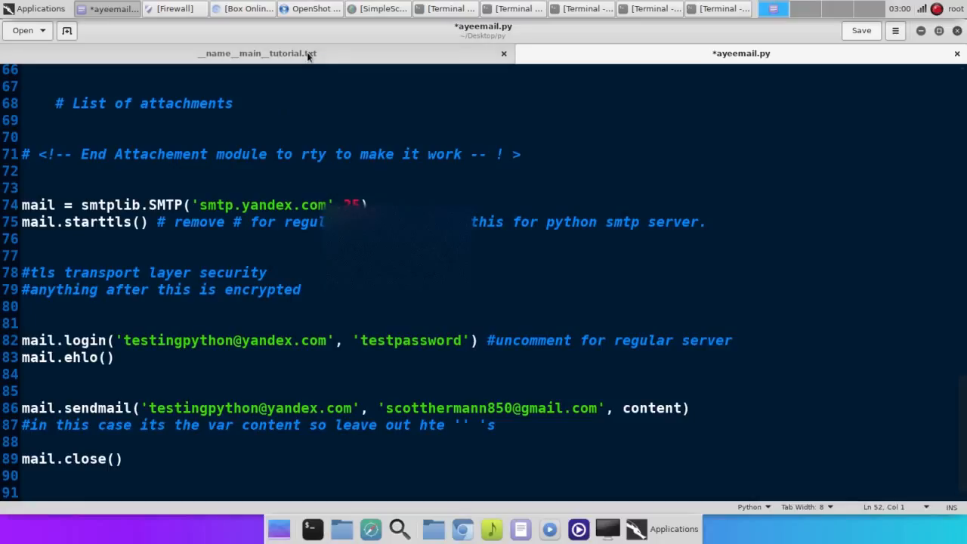
pyautogui.click(255, 53)
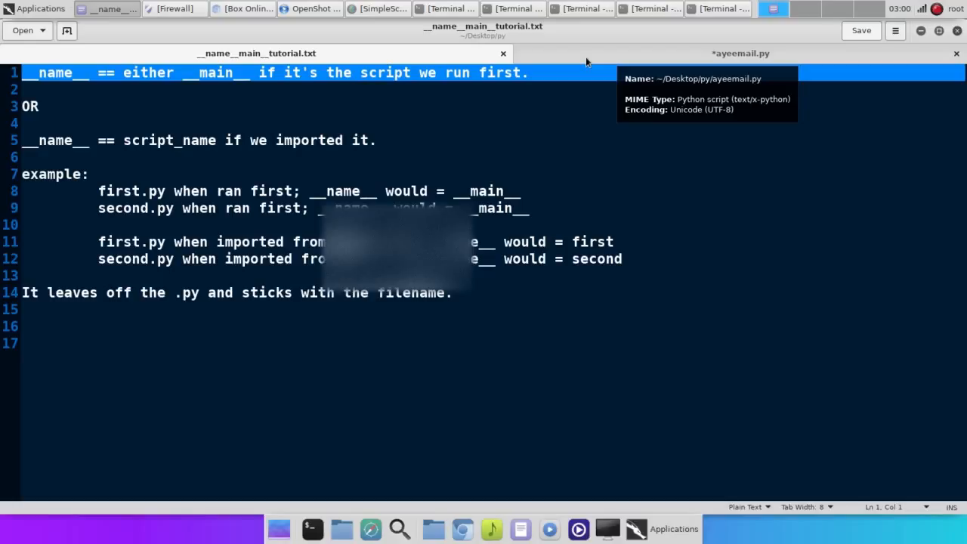
pyautogui.click(740, 53)
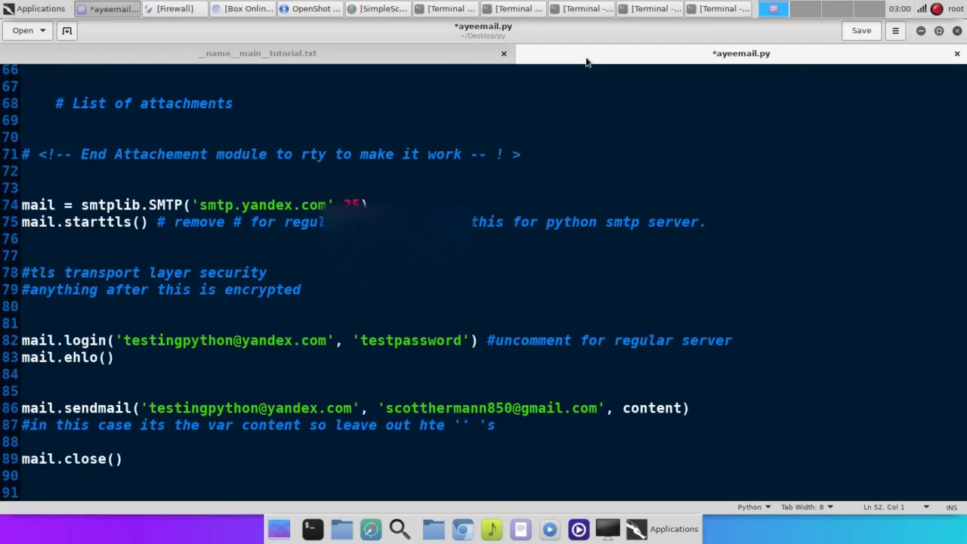
pyautogui.moveTo(867, 275)
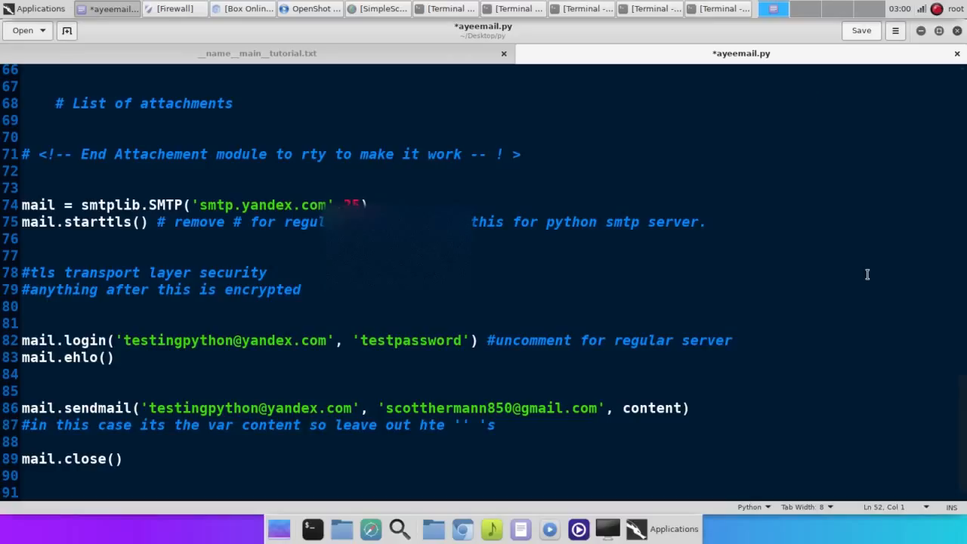
pyautogui.scroll(3)
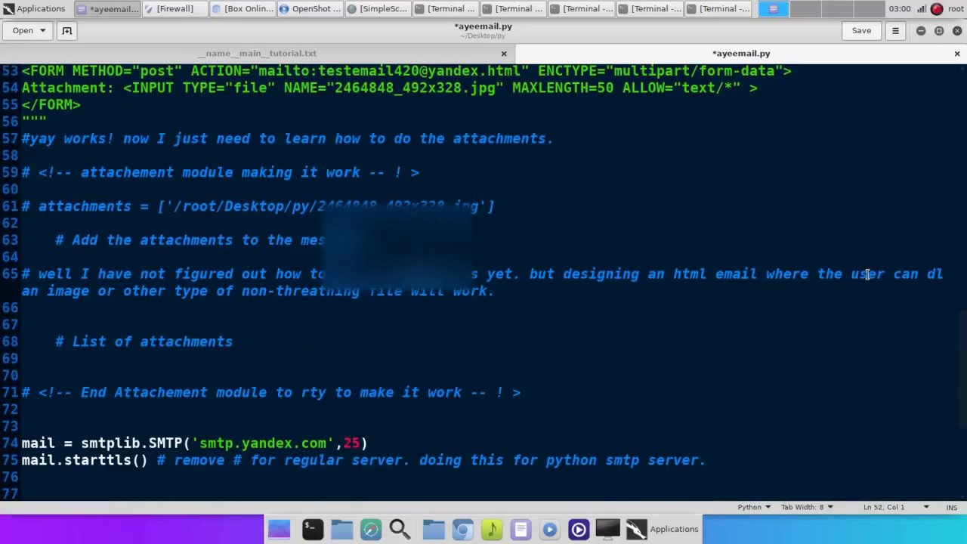
pyautogui.scroll(3)
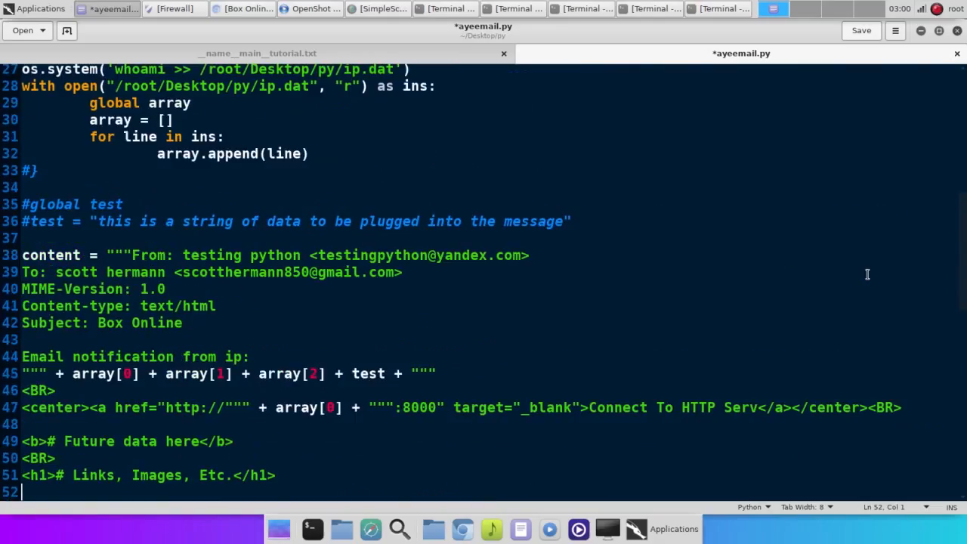
pyautogui.scroll(3)
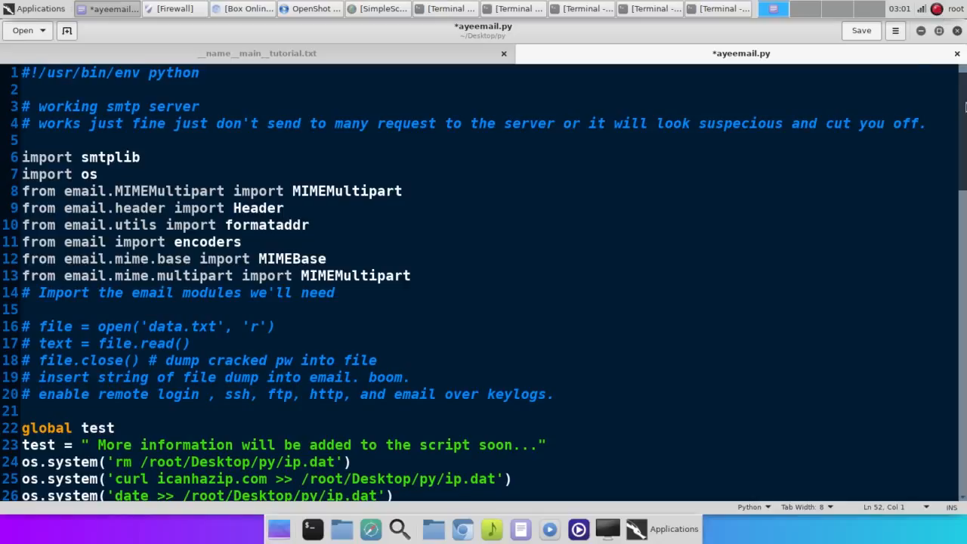
pyautogui.scroll(-3)
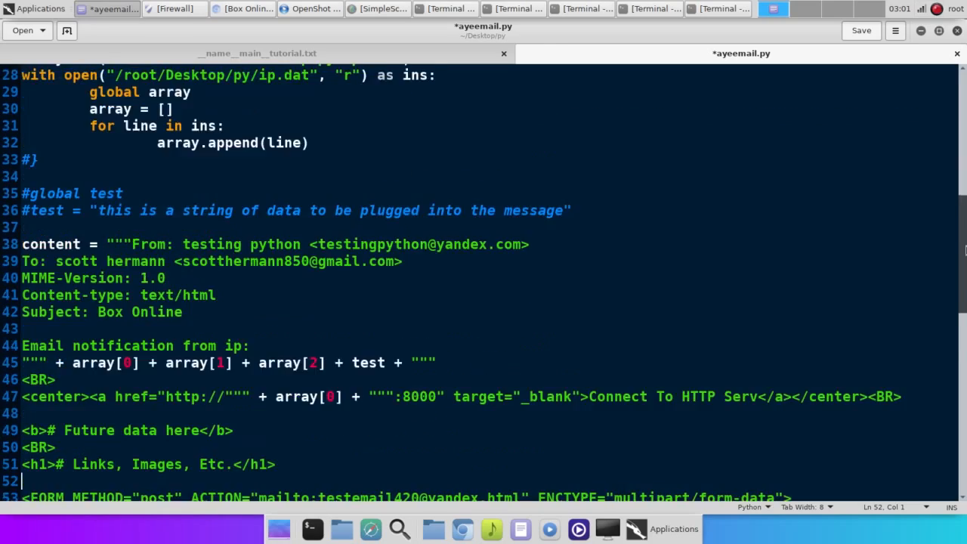
pyautogui.scroll(-3)
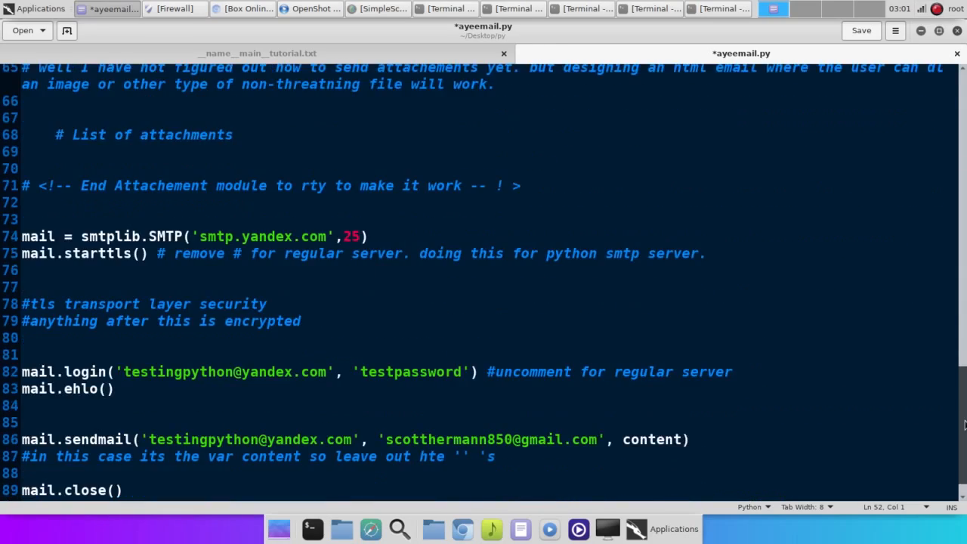
pyautogui.scroll(3)
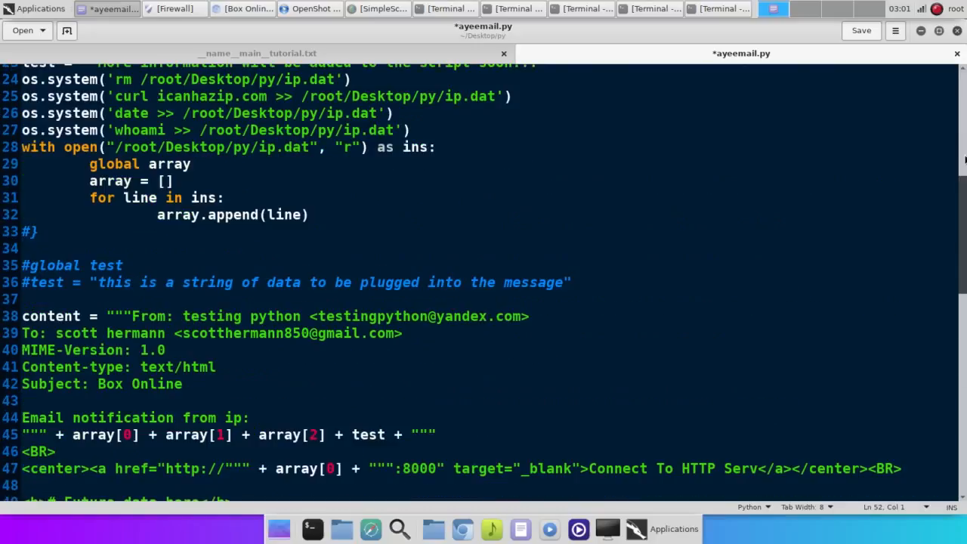
pyautogui.scroll(3)
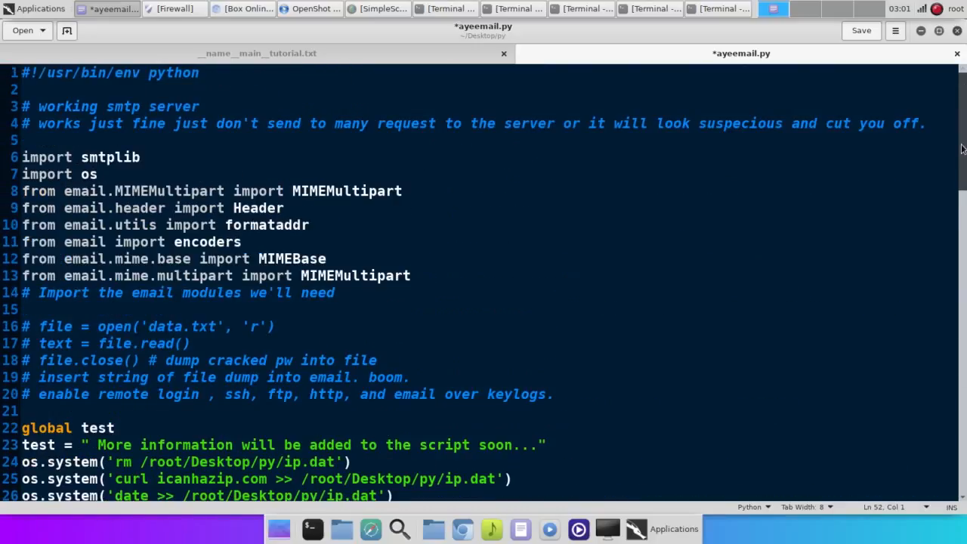
pyautogui.scroll(-3)
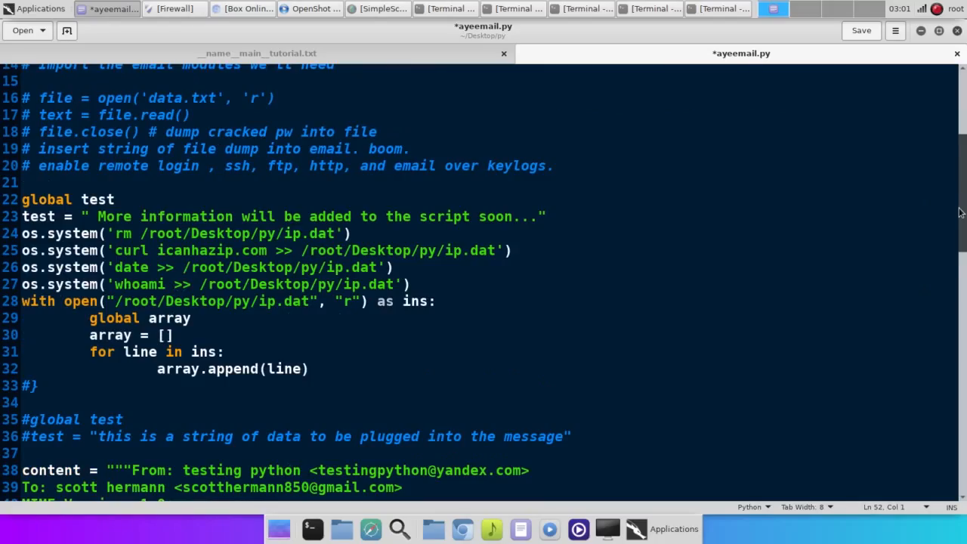
pyautogui.click(937, 9)
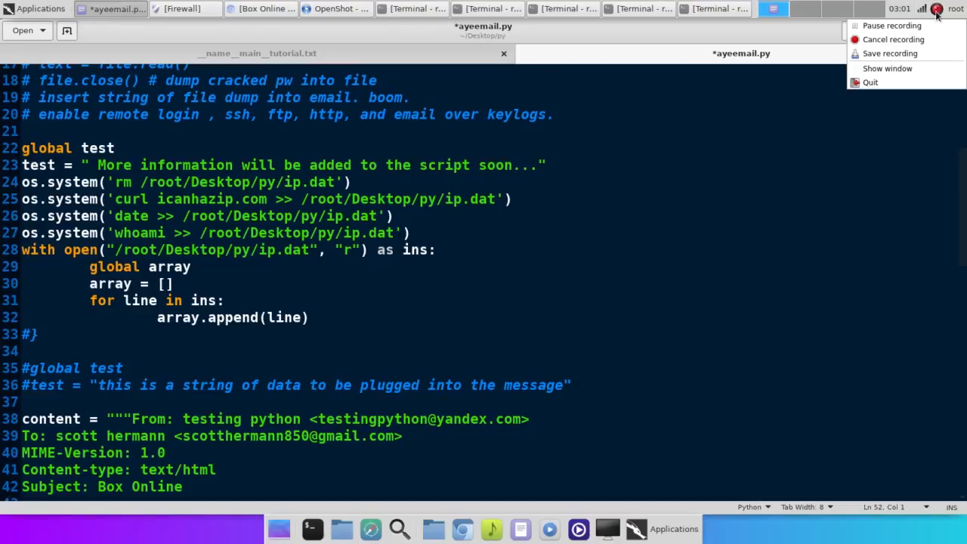